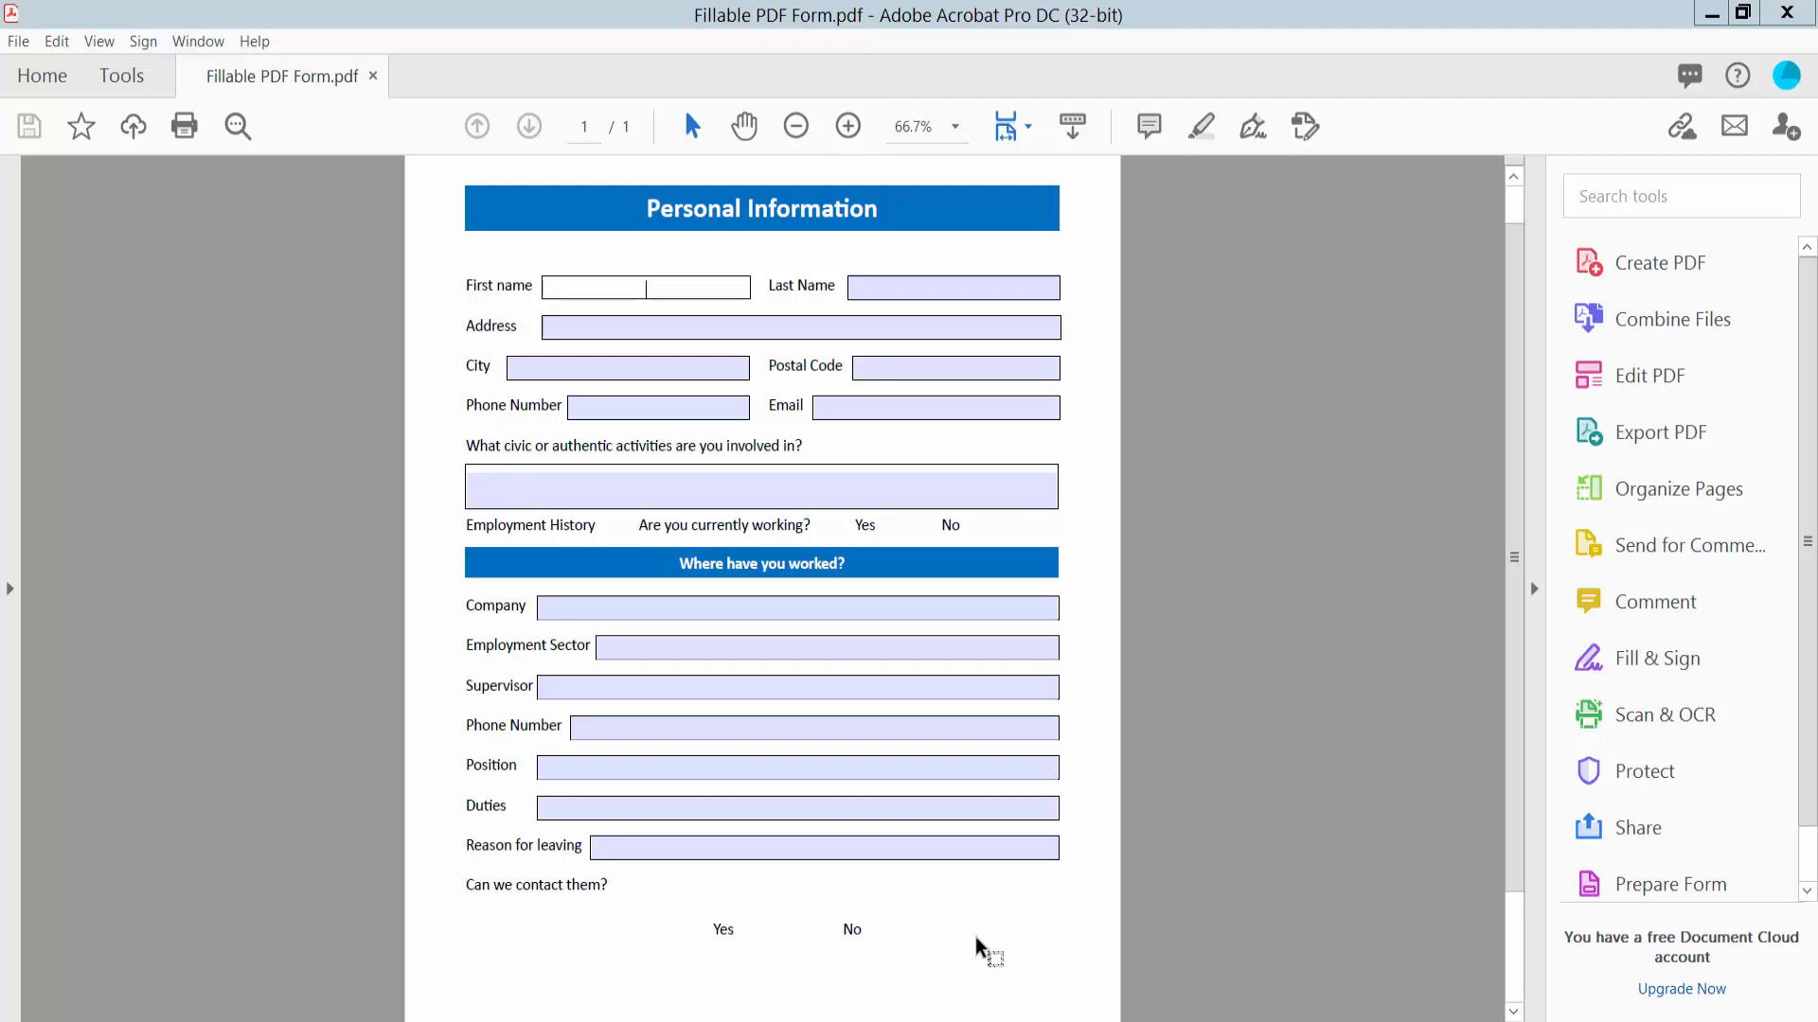
{"action": "mouse_move", "coordinate": [921, 862]}
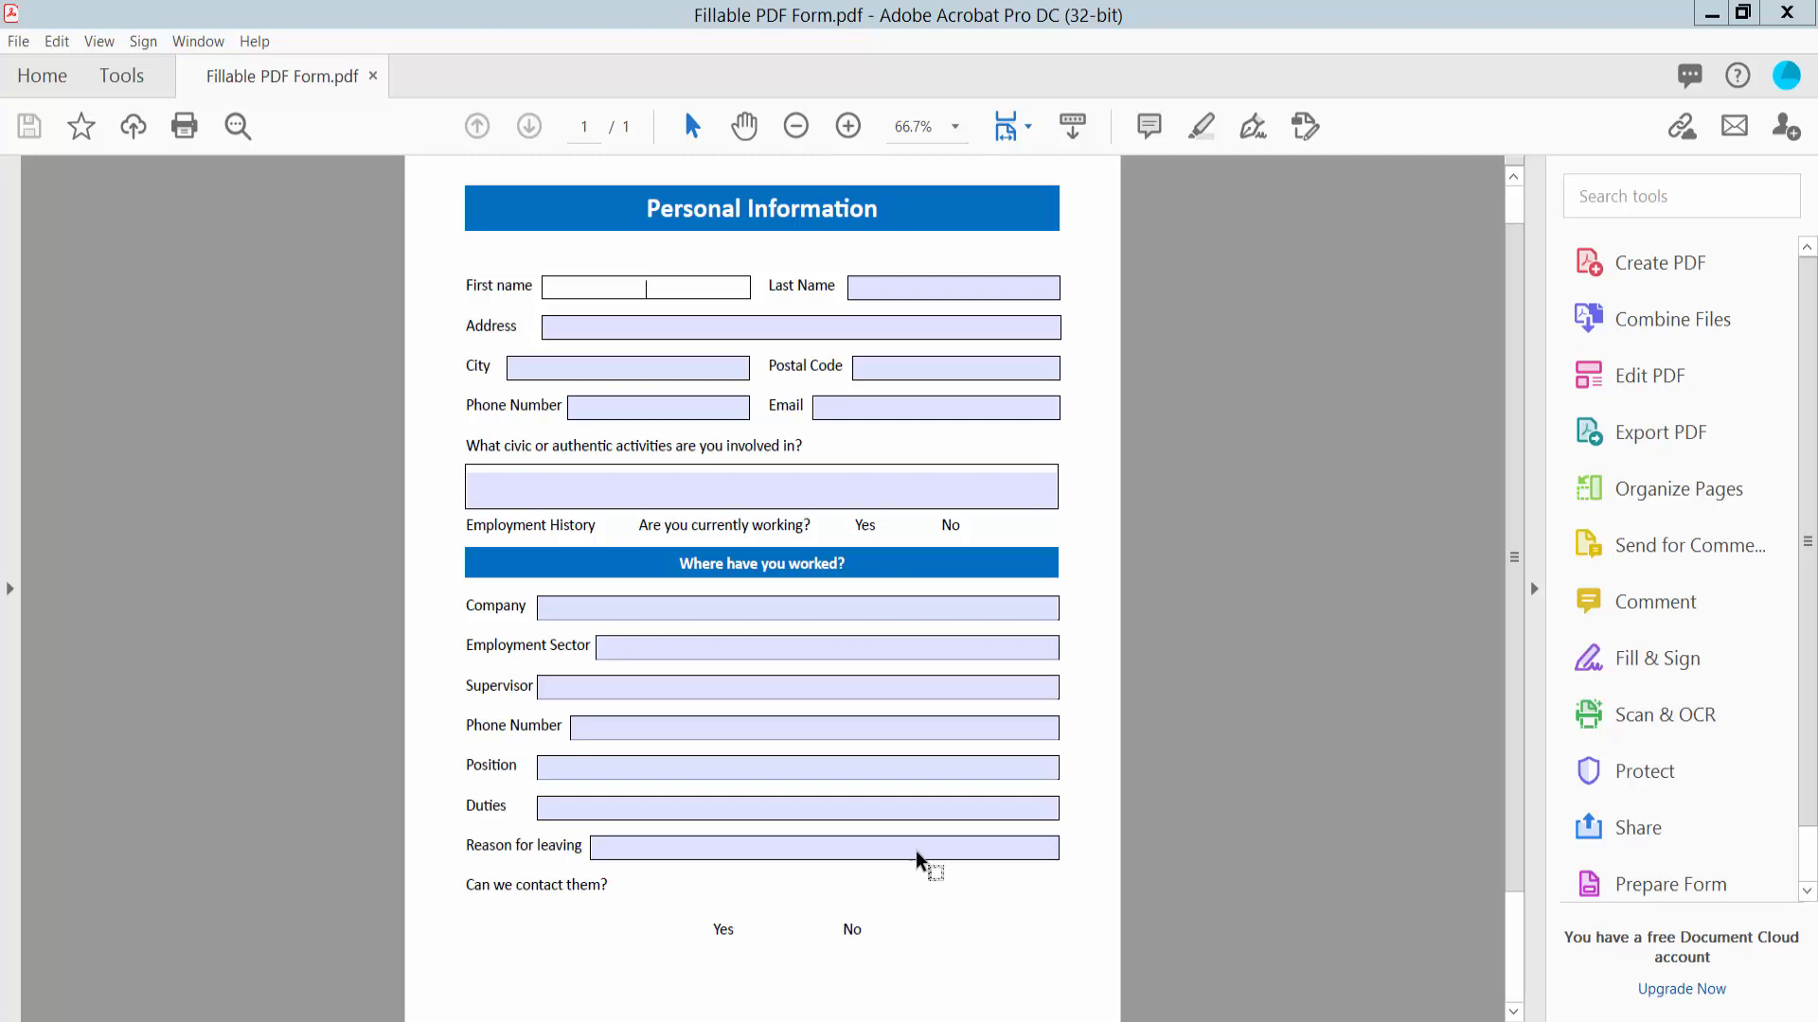
Step: Zoom the Personal Information form in to 125%
{"action": "left_click", "coordinate": [848, 126]}
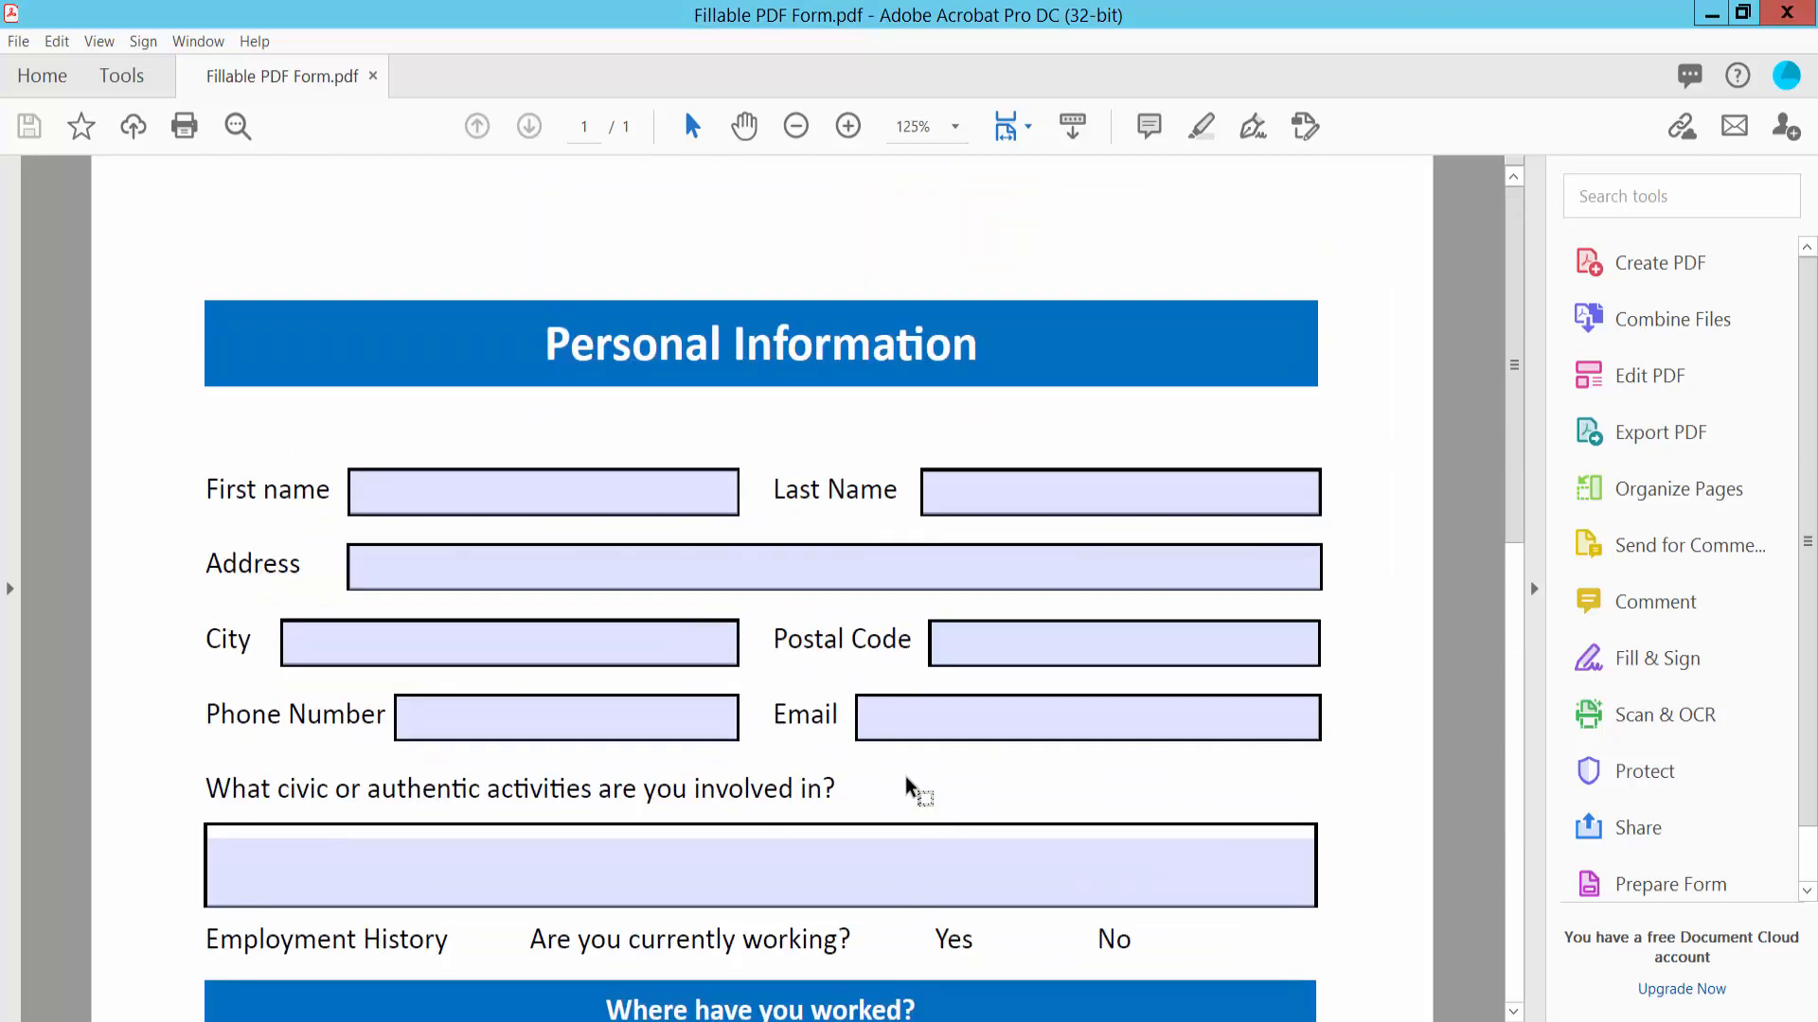
Step: Start Prepare Form from the Tools overview's Forms & Signatures section
{"action": "left_click", "coordinate": [121, 76]}
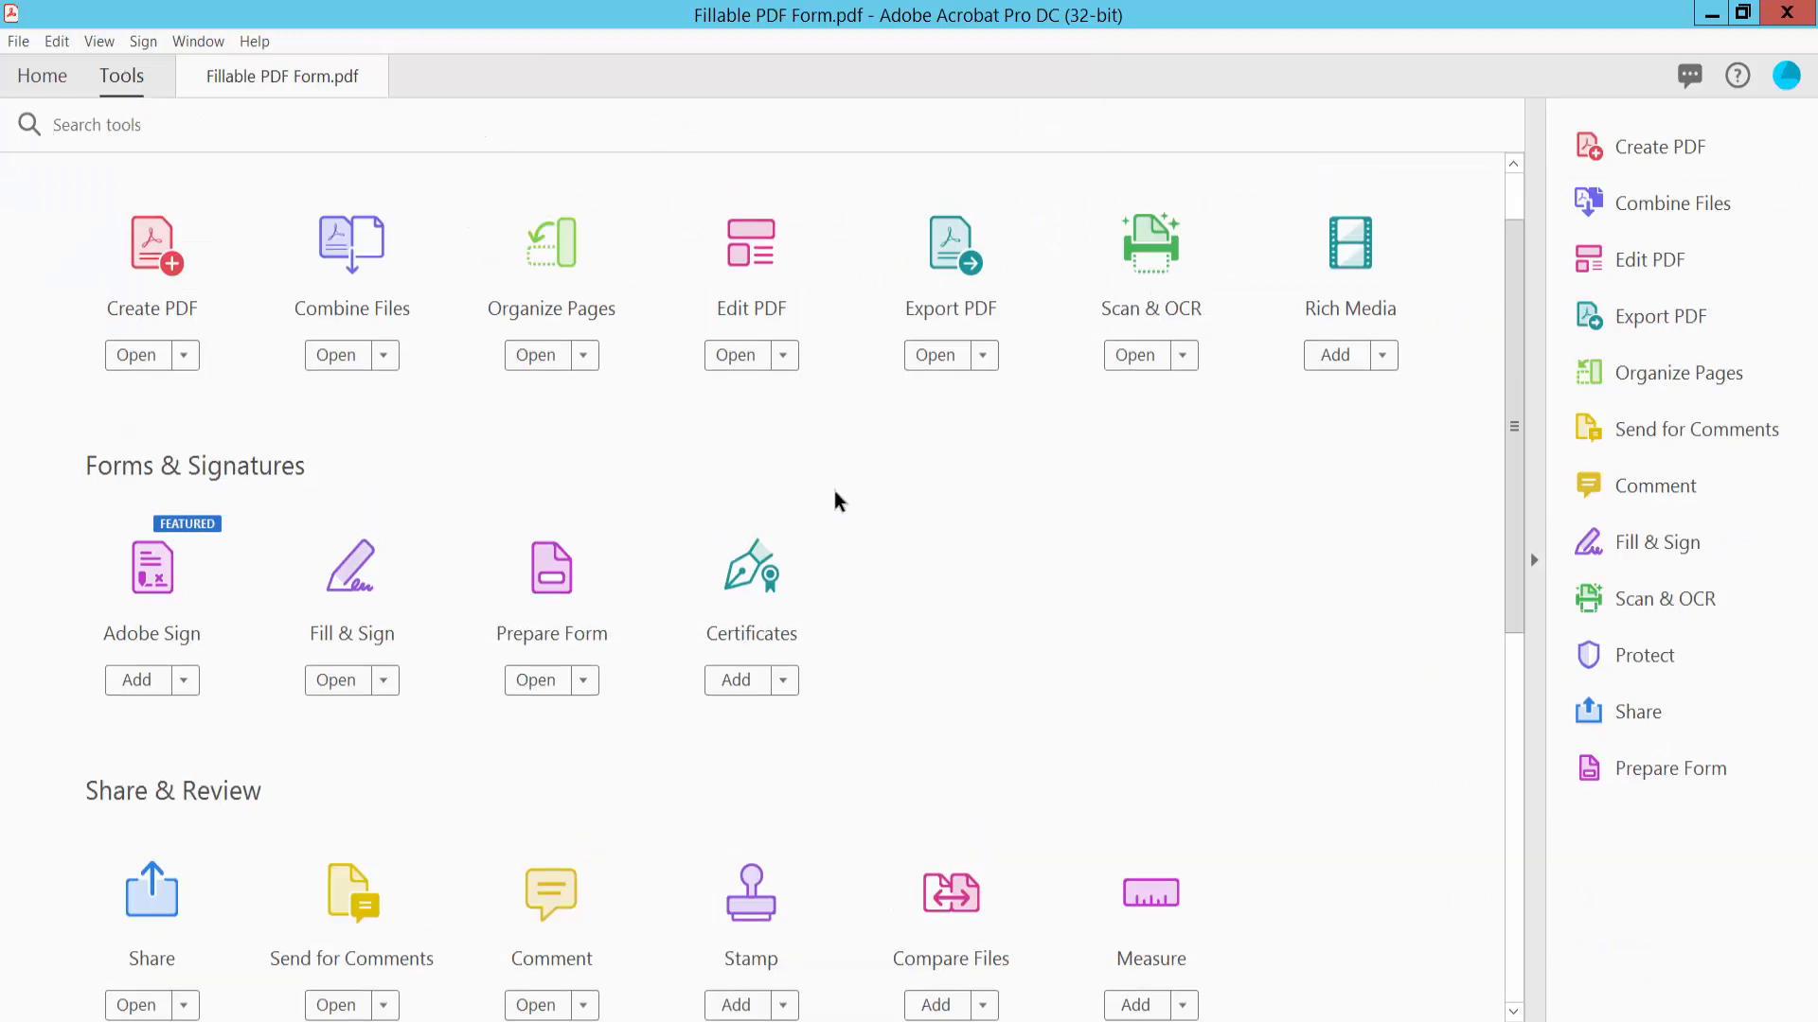
{"action": "scroll", "scroll_direction": "down", "scroll_amount": 3}
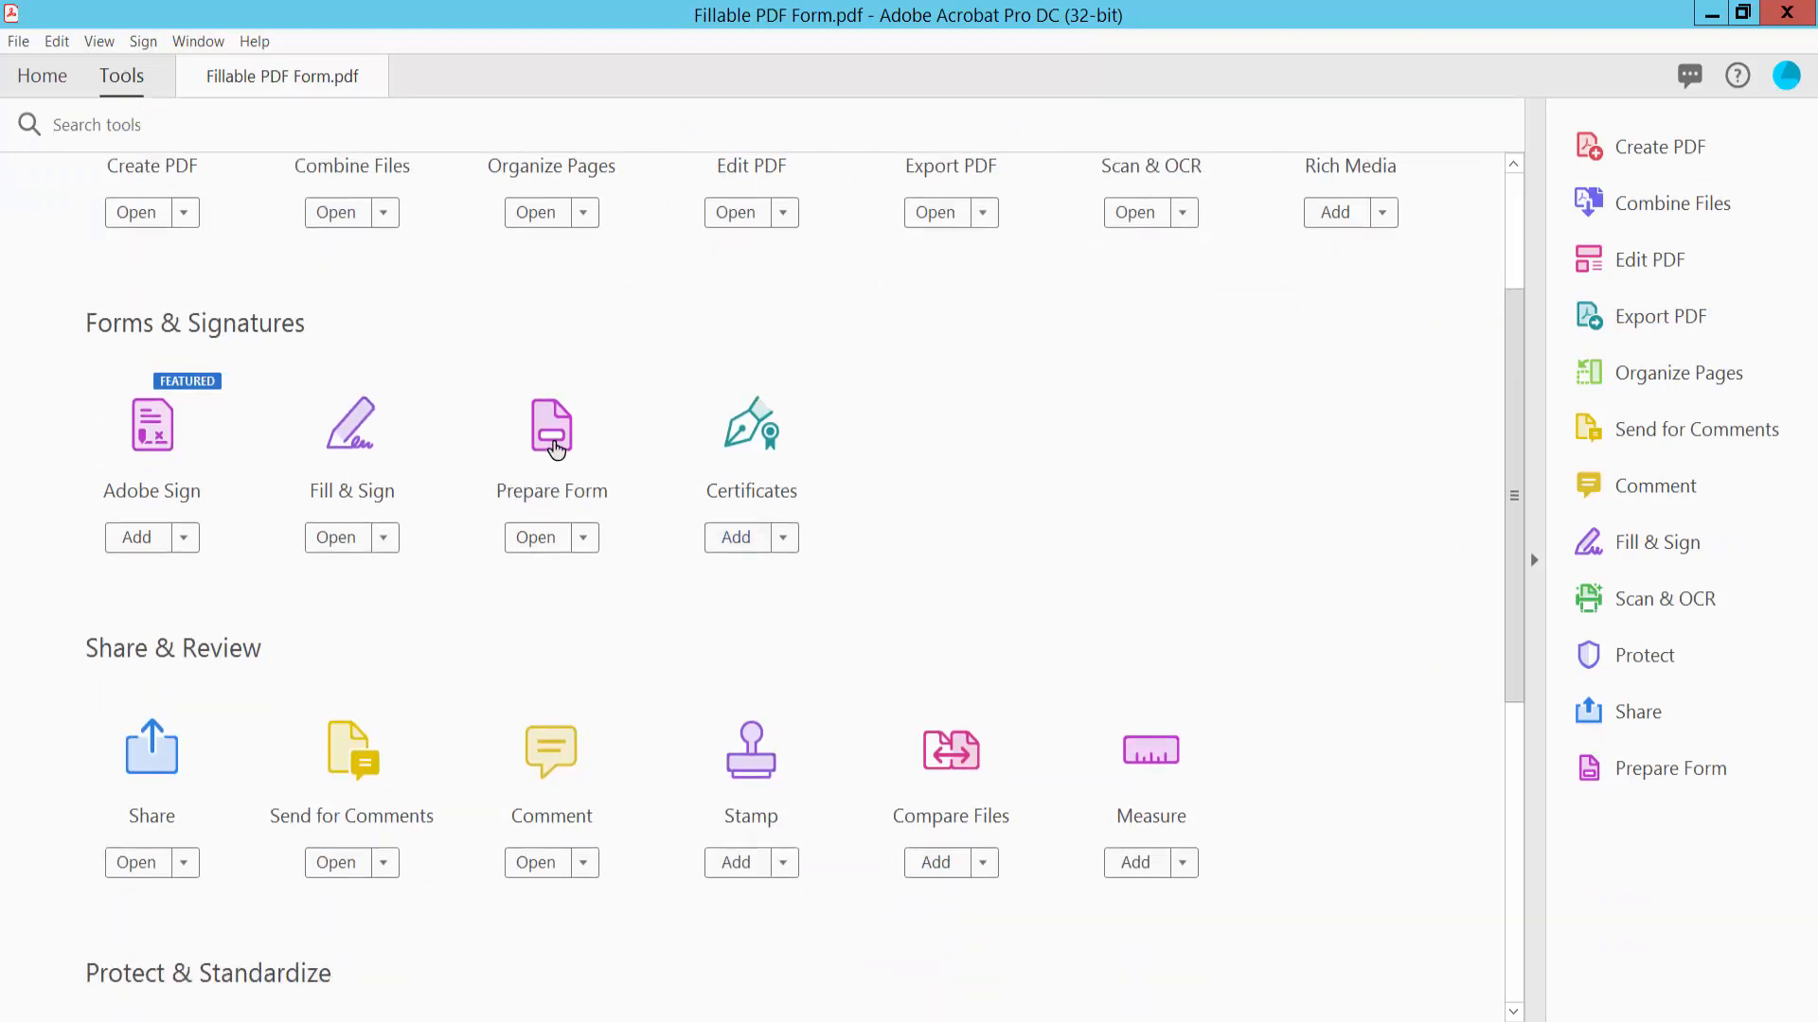
{"action": "left_click", "coordinate": [534, 537]}
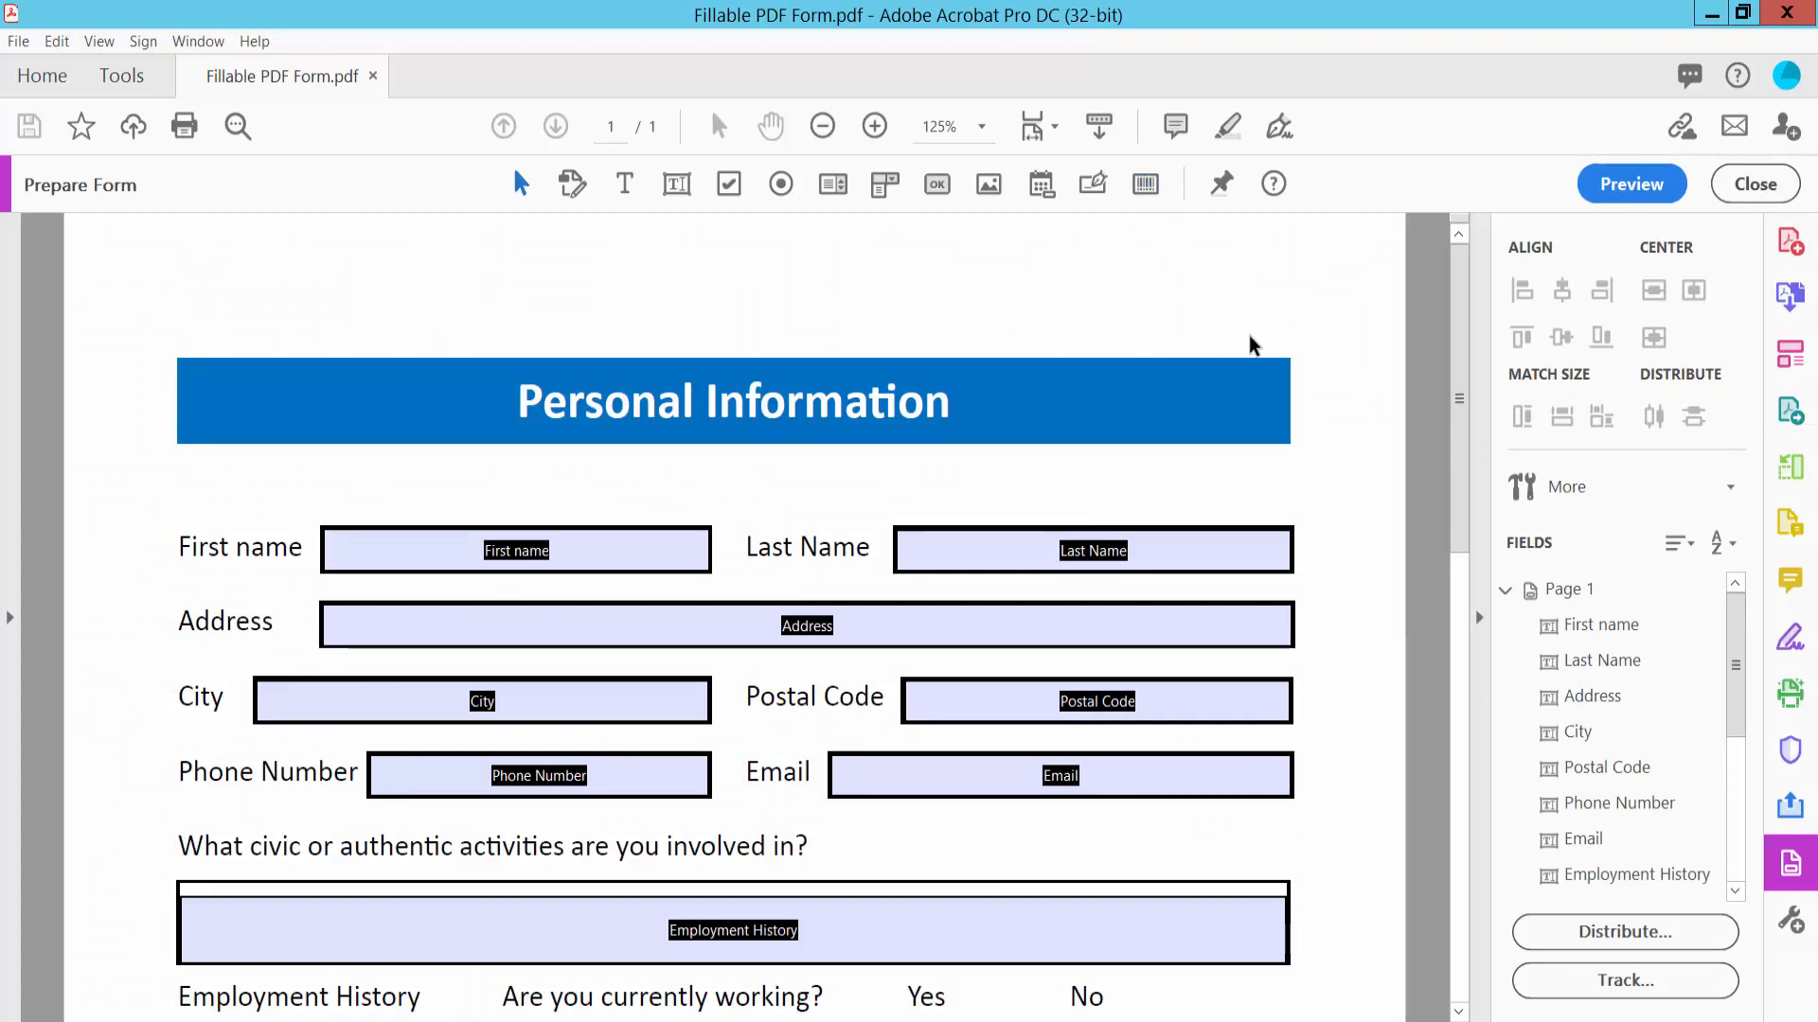
Step: Preview the form as a filler would and scroll through its empty fields
{"action": "left_click", "coordinate": [1630, 183]}
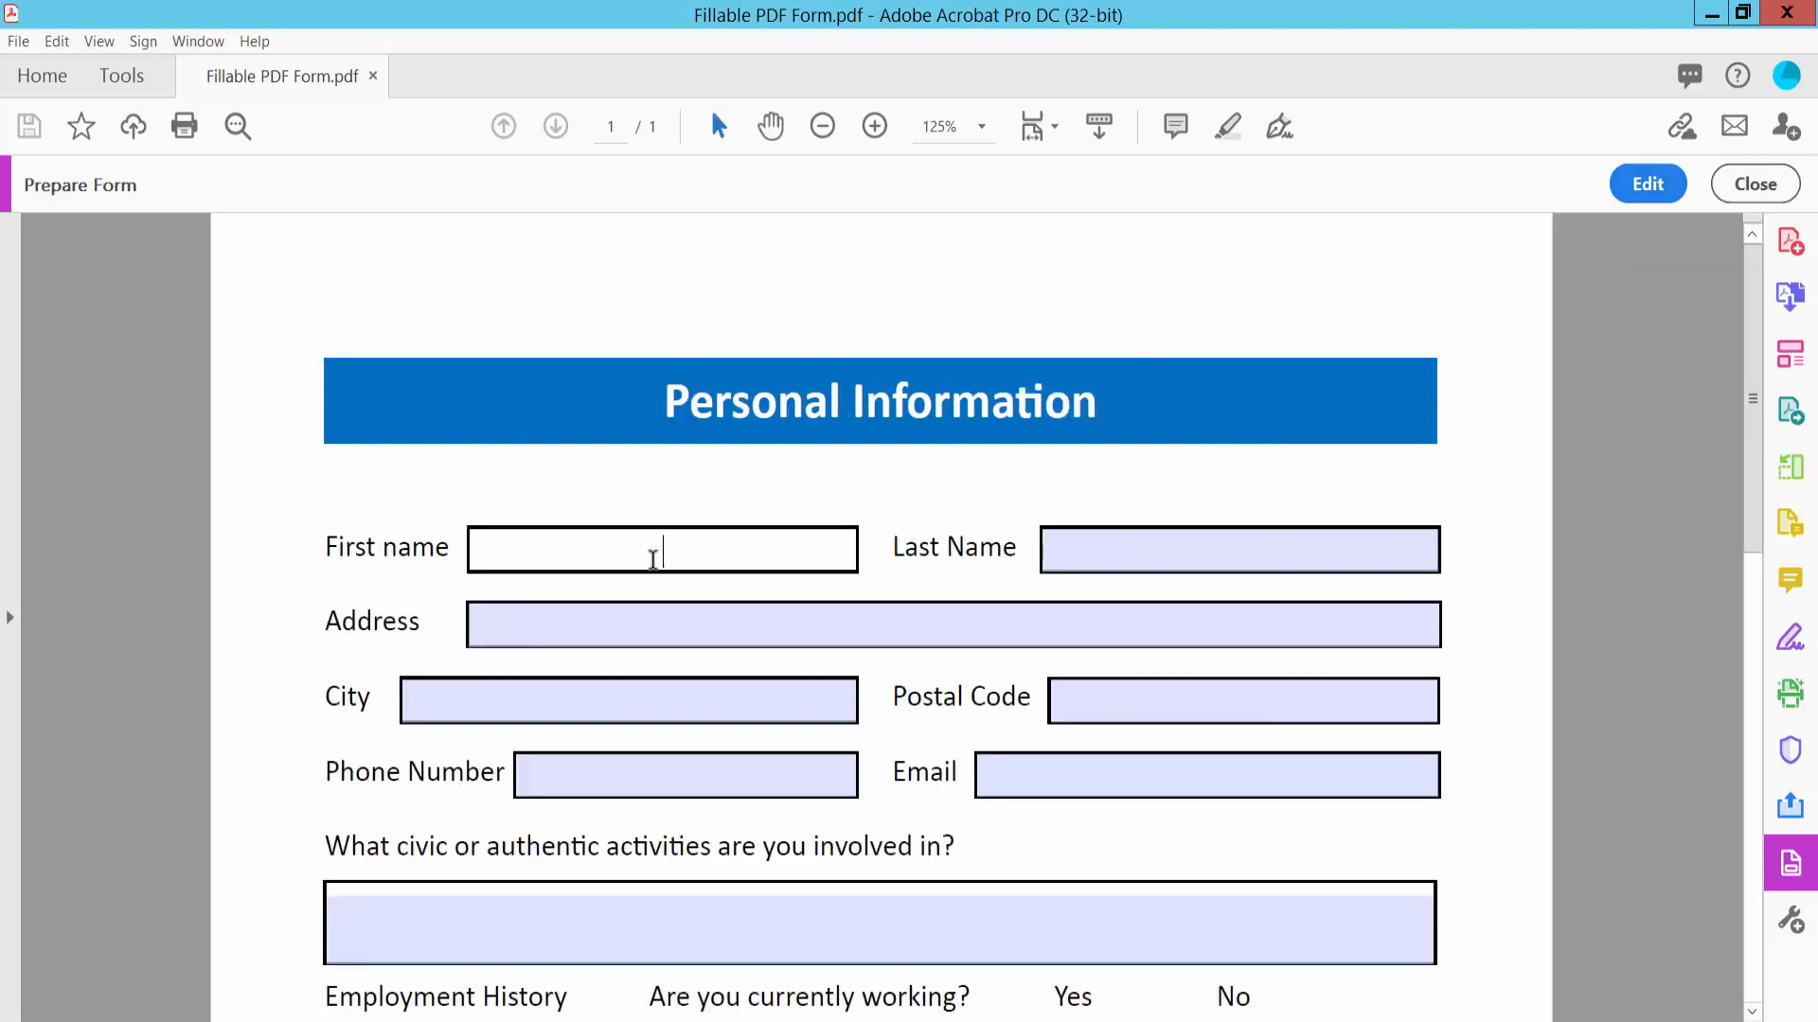
{"action": "scroll", "scroll_direction": "down", "scroll_amount": 3}
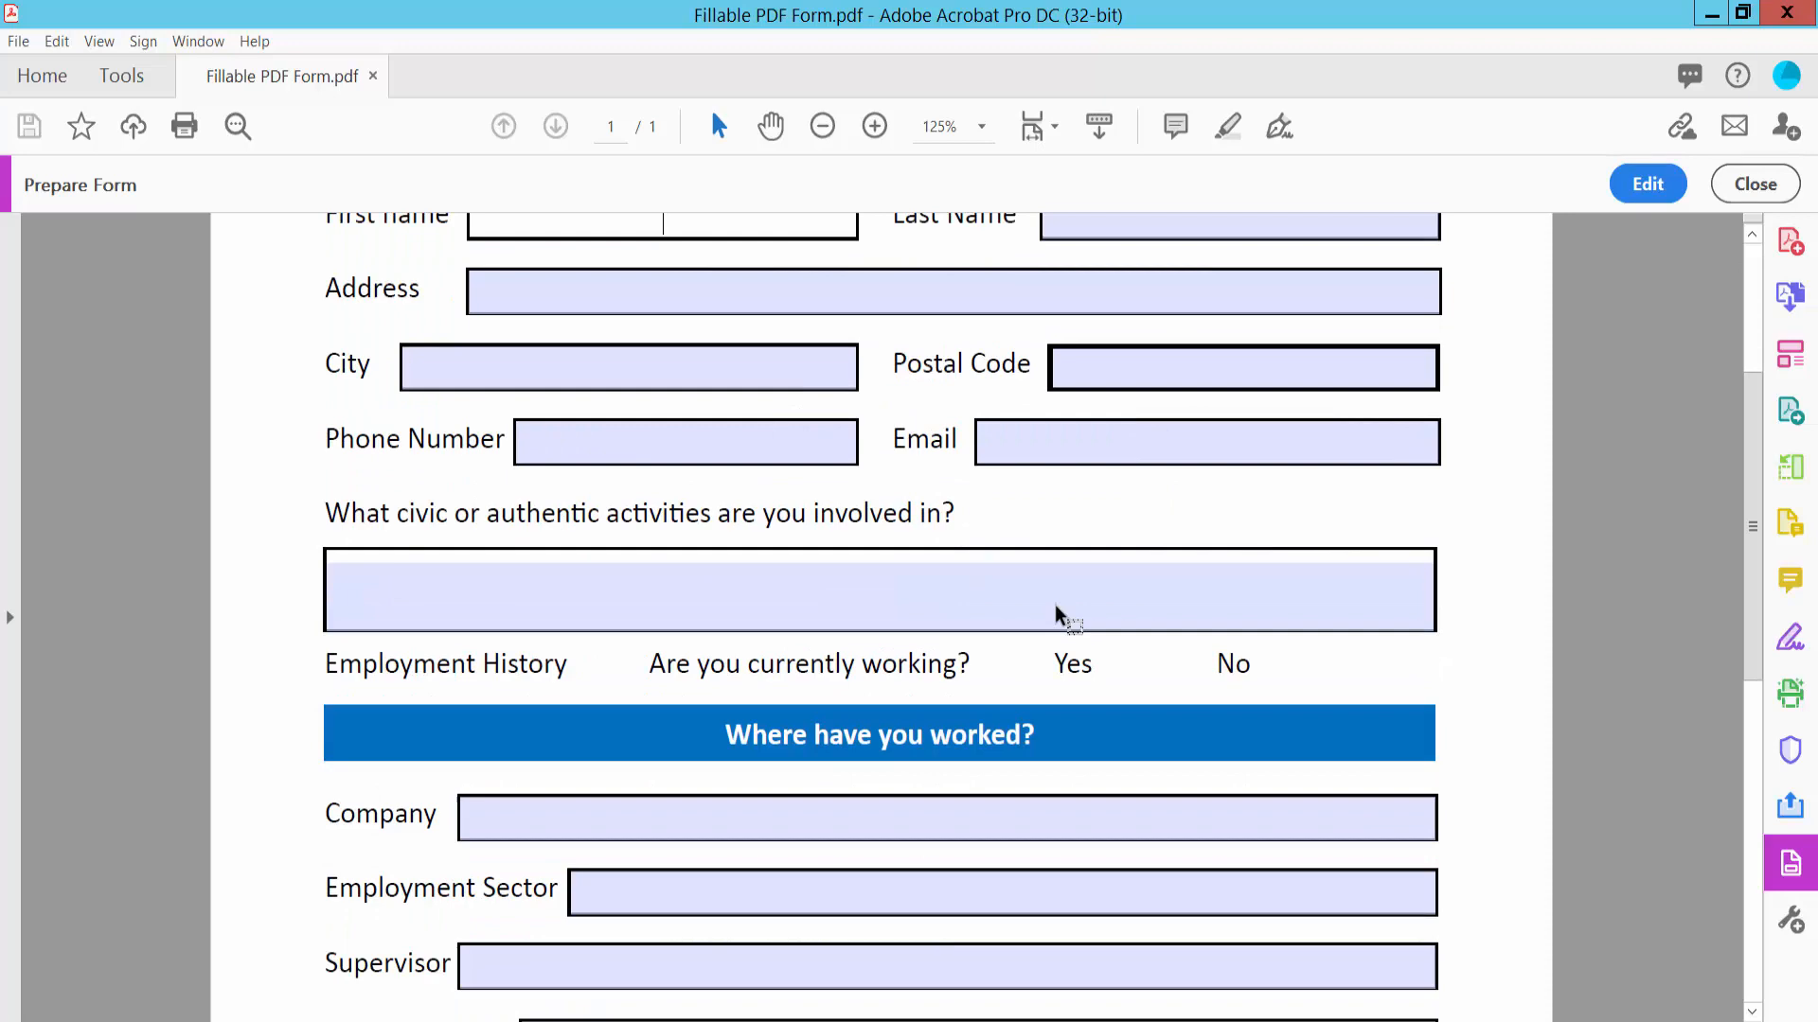
{"action": "scroll", "scroll_direction": "down", "scroll_amount": 3}
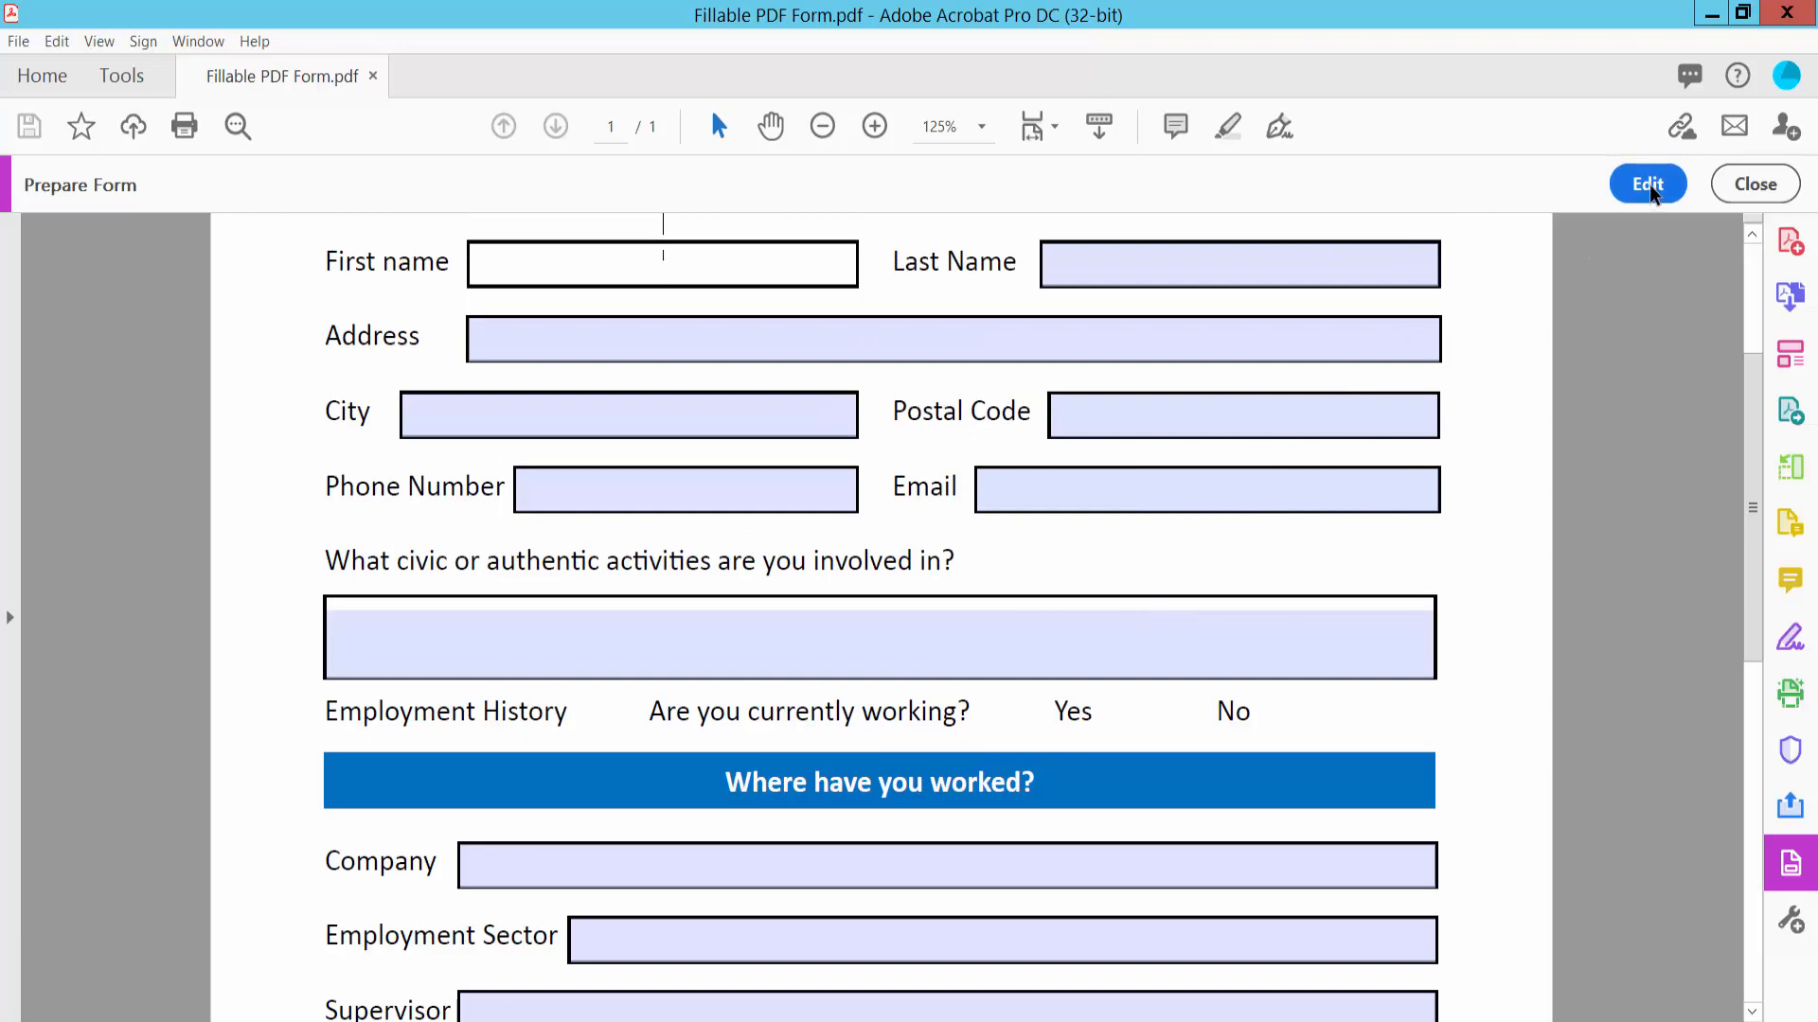
Step: Return to form editing and dismiss the barcode field notice
{"action": "left_click", "coordinate": [1645, 184]}
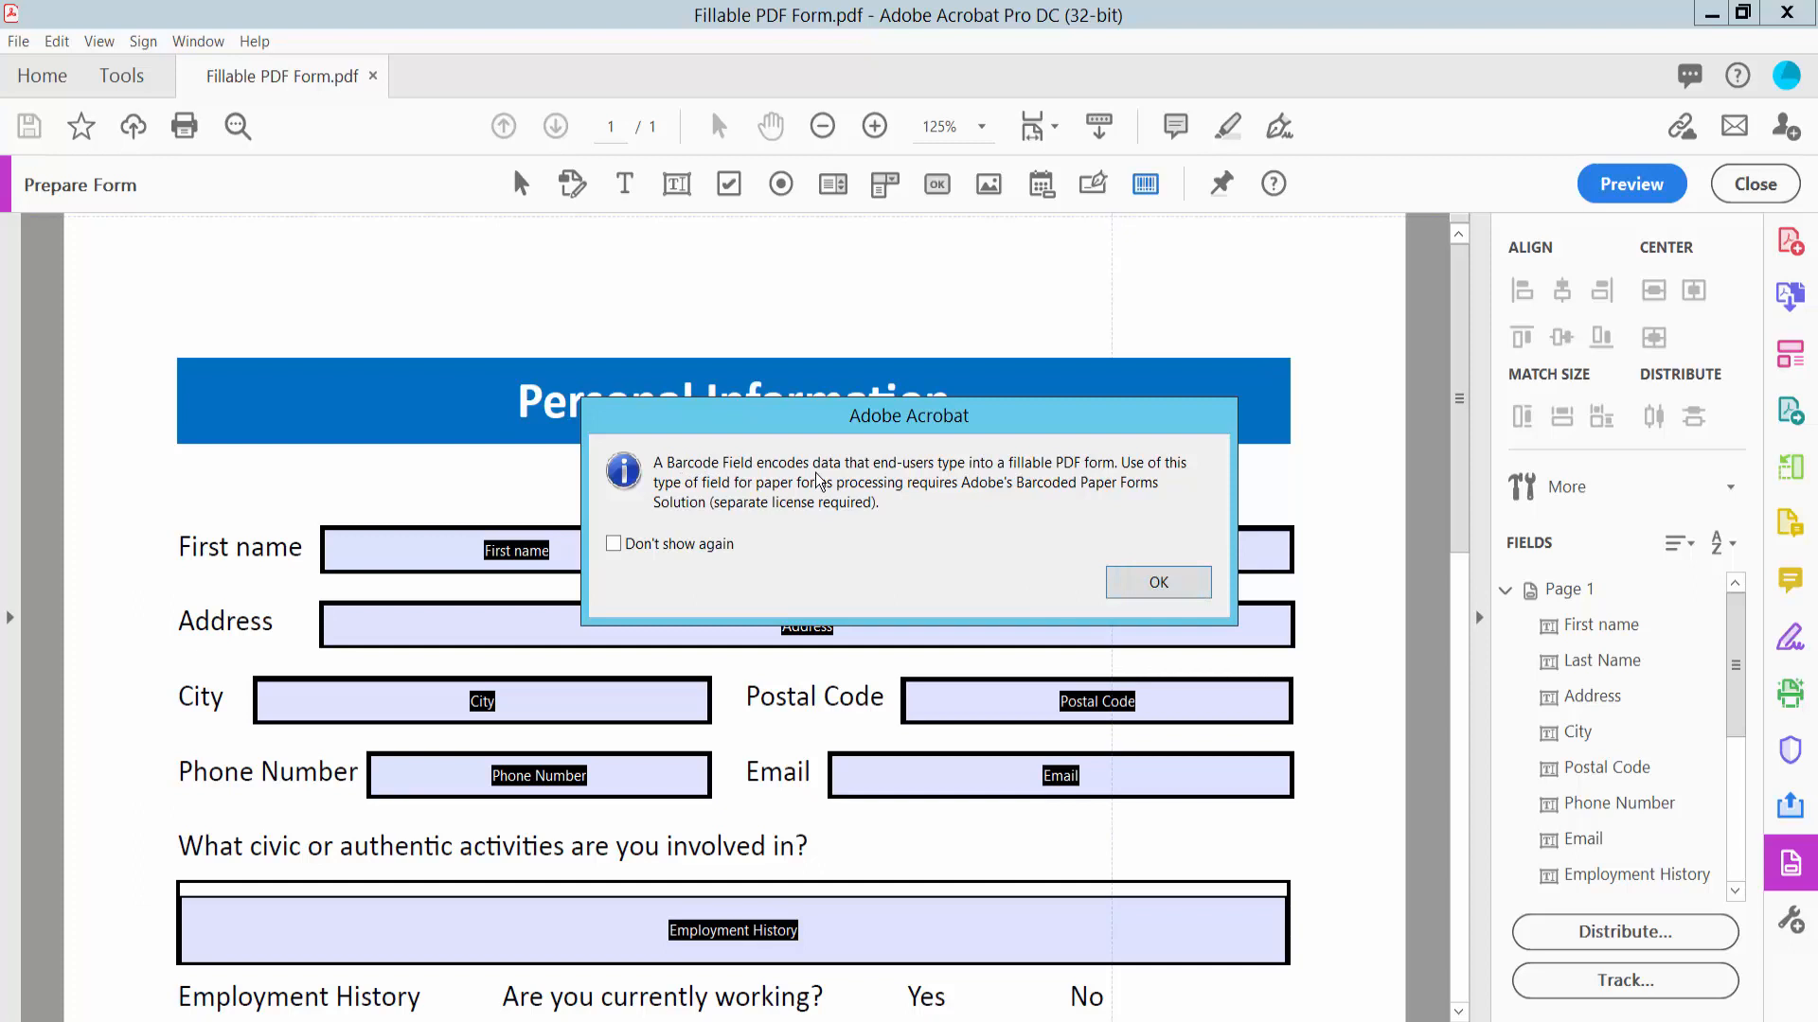
{"action": "mouse_move", "coordinate": [1163, 481]}
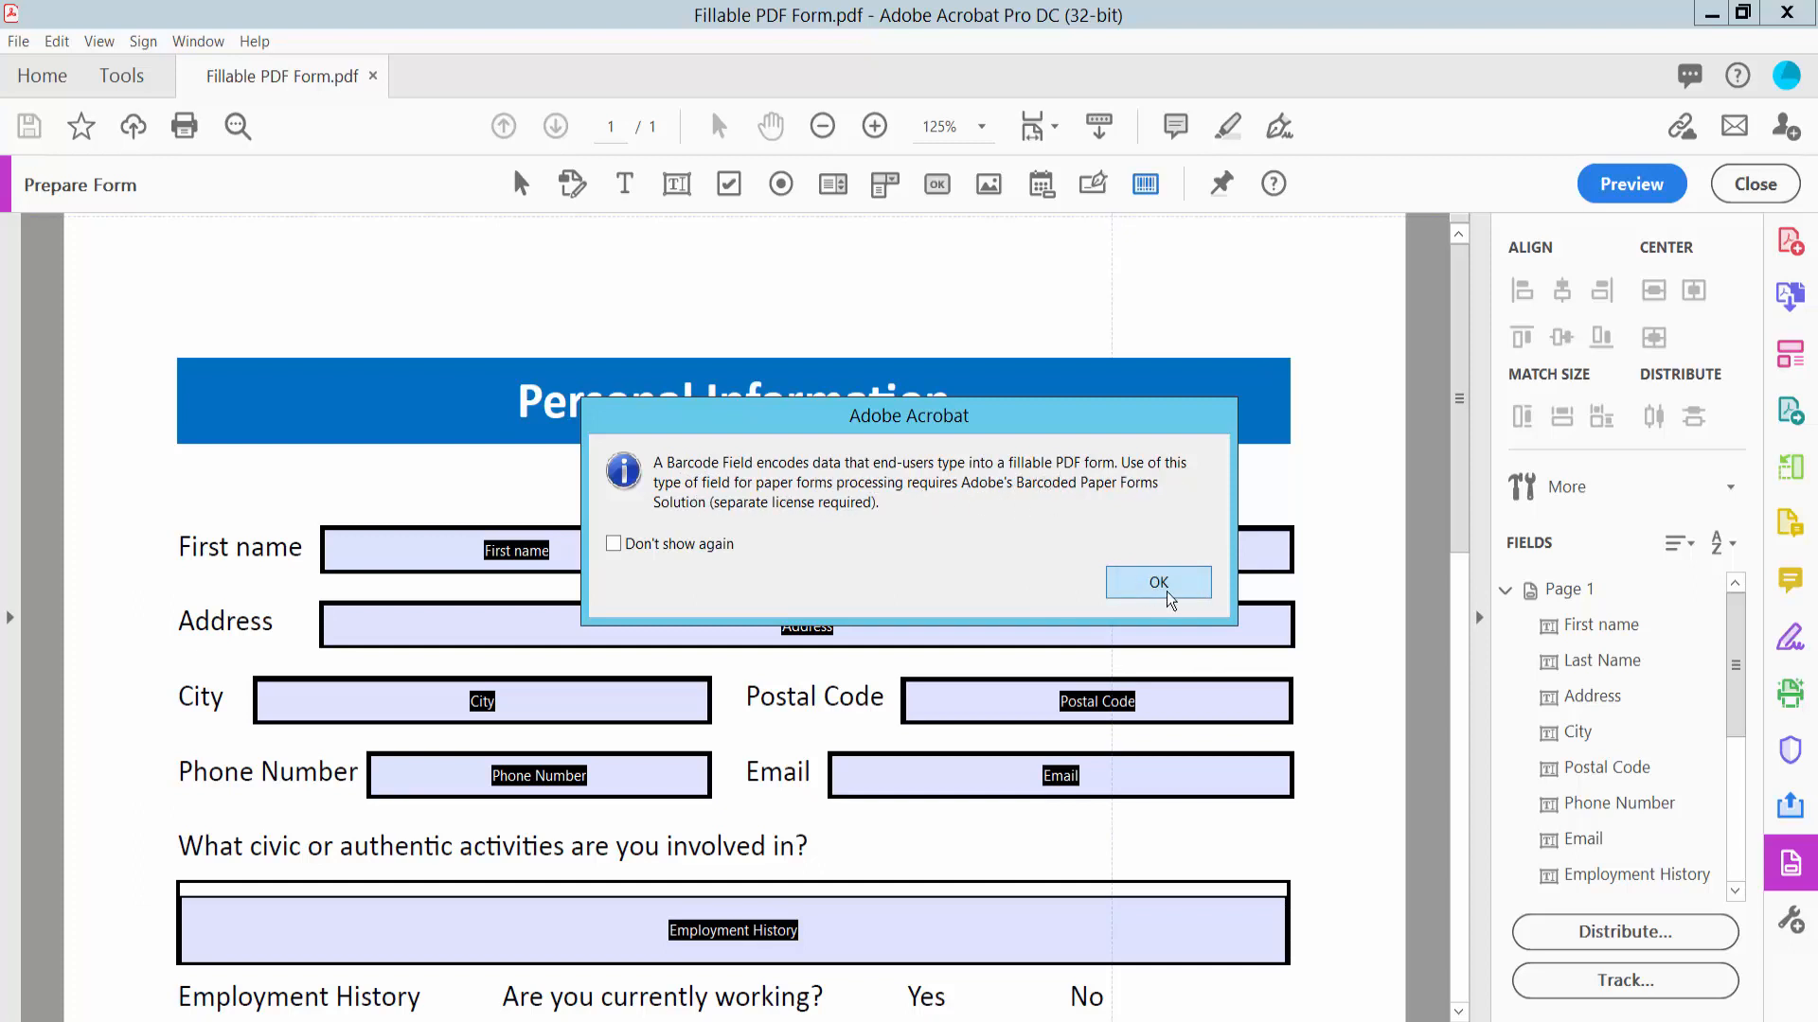
{"action": "left_click", "coordinate": [1156, 582]}
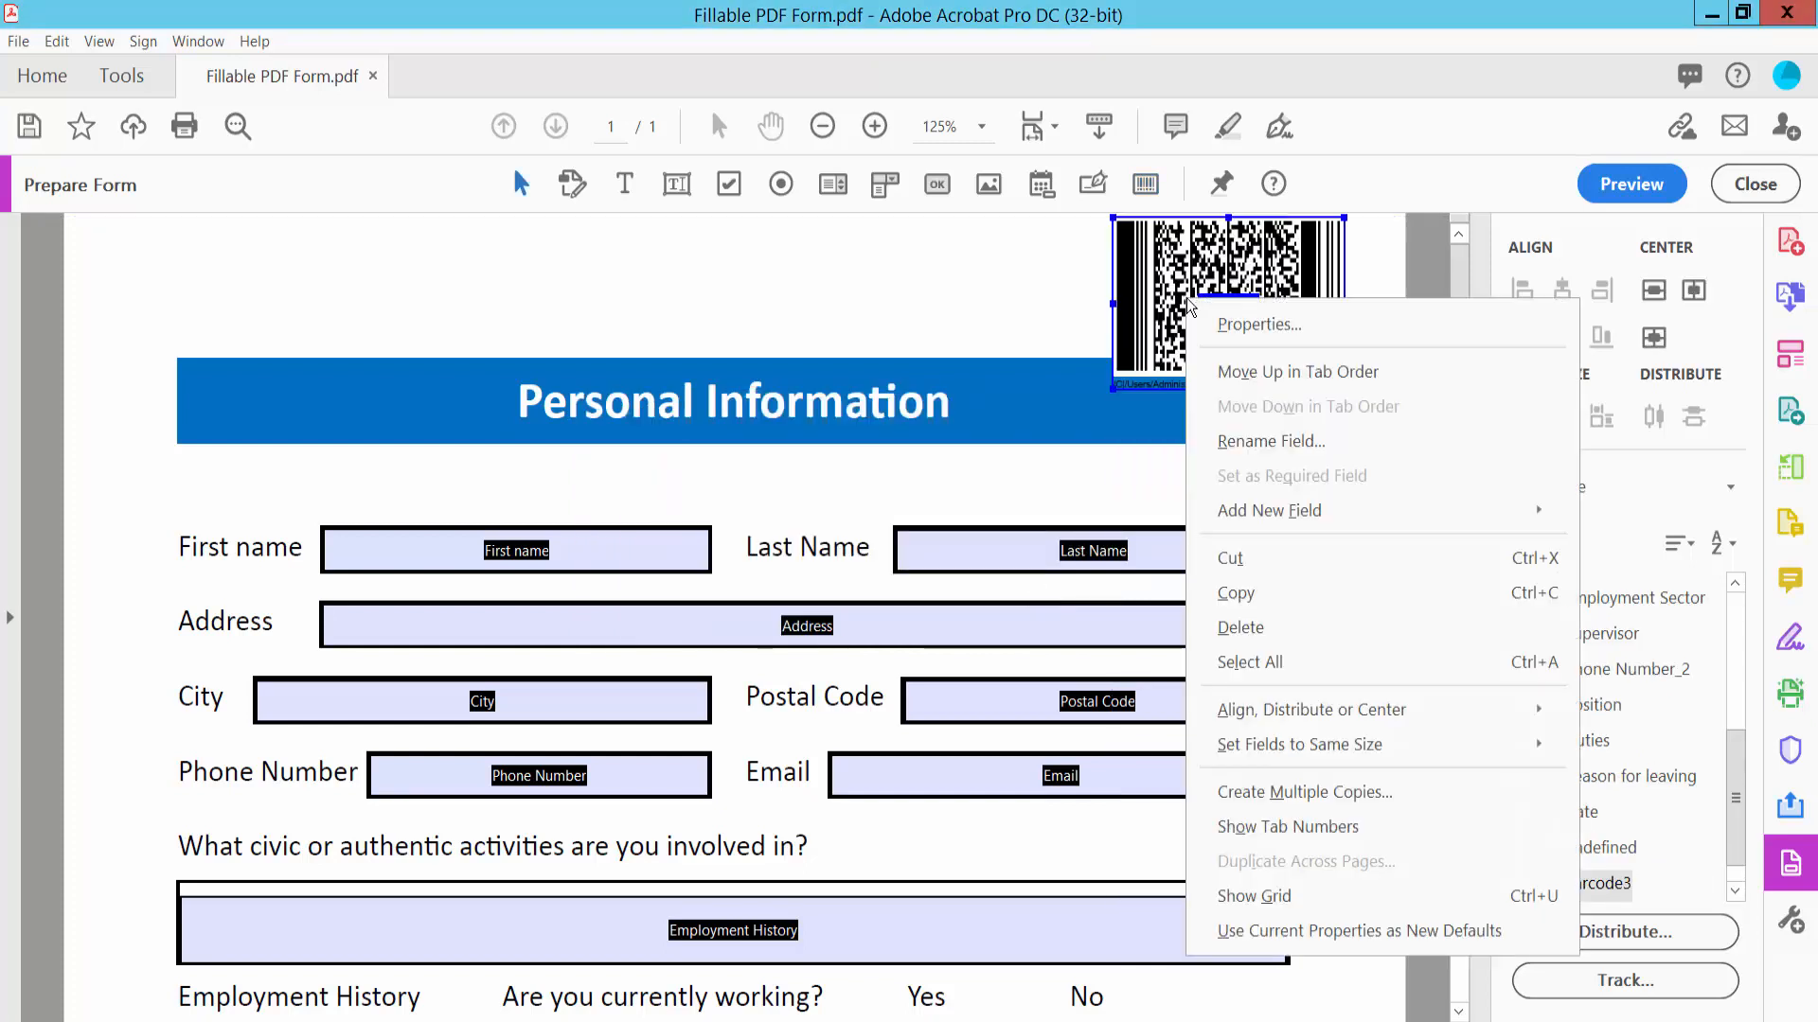
Step: Review the barcode's Position and PDF417 options, then exit Prepare Form and zoom out
{"action": "left_click", "coordinate": [1256, 323]}
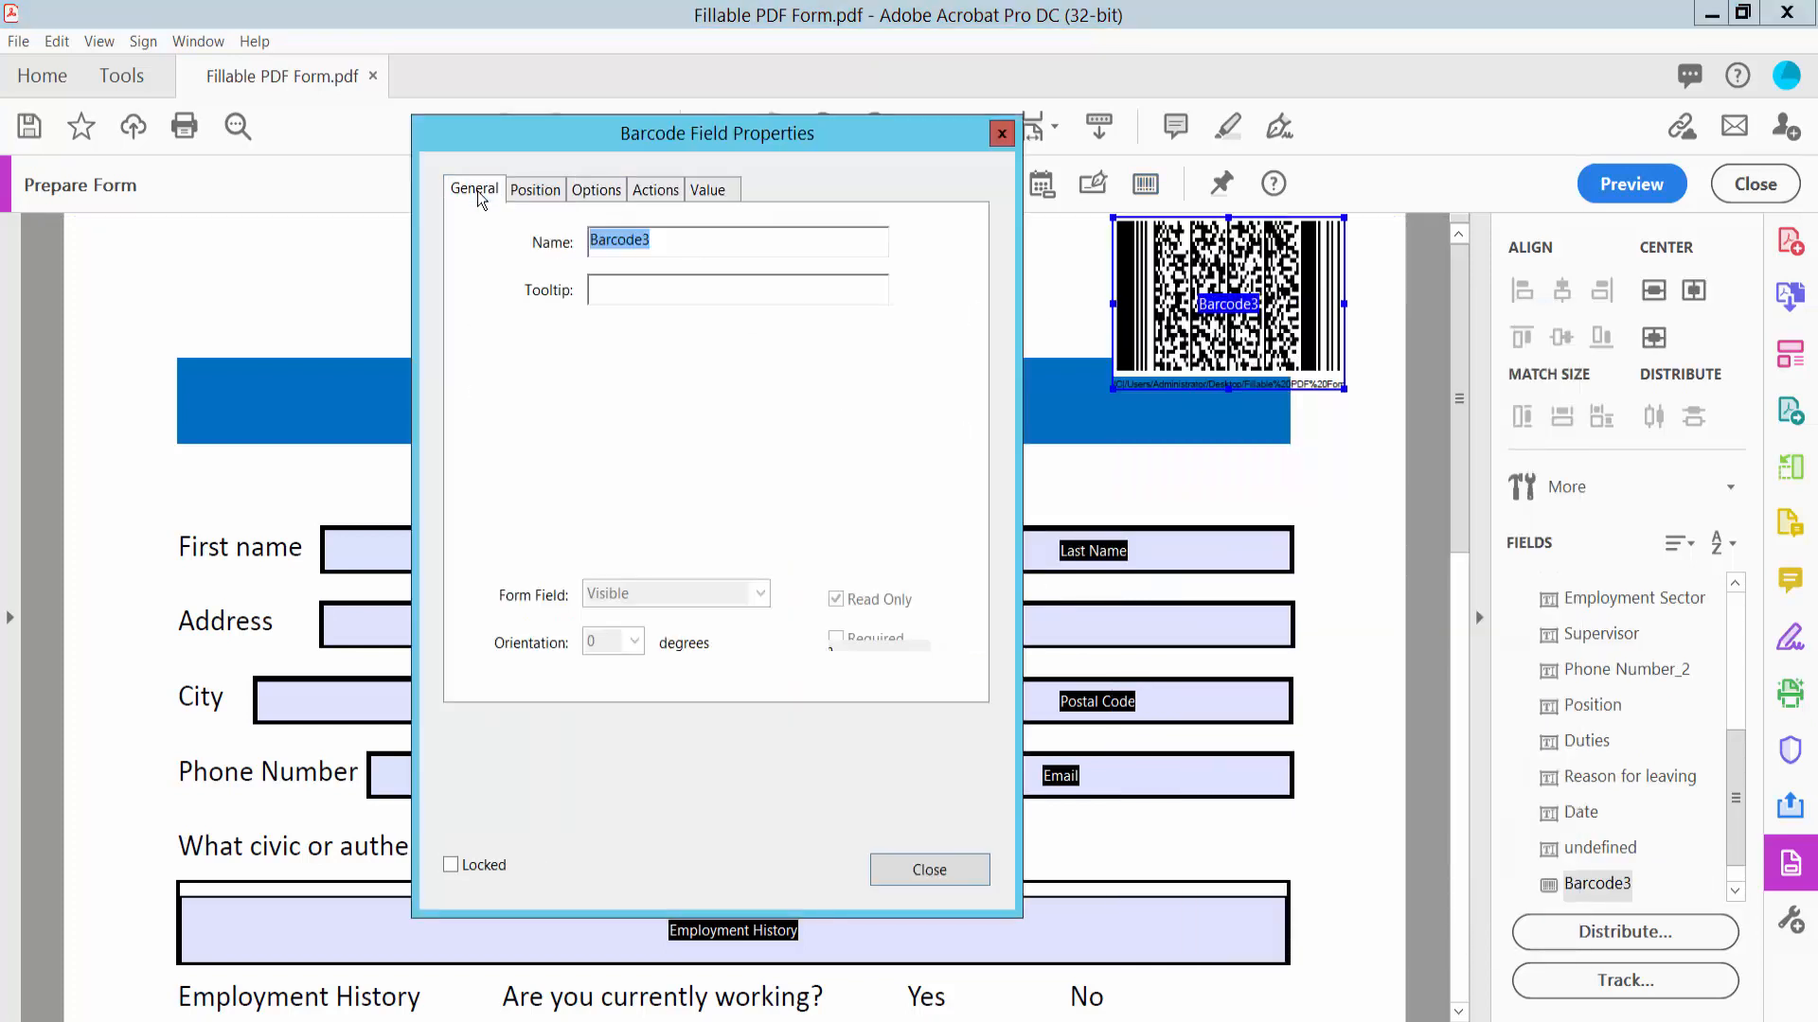
{"action": "left_click", "coordinate": [533, 189]}
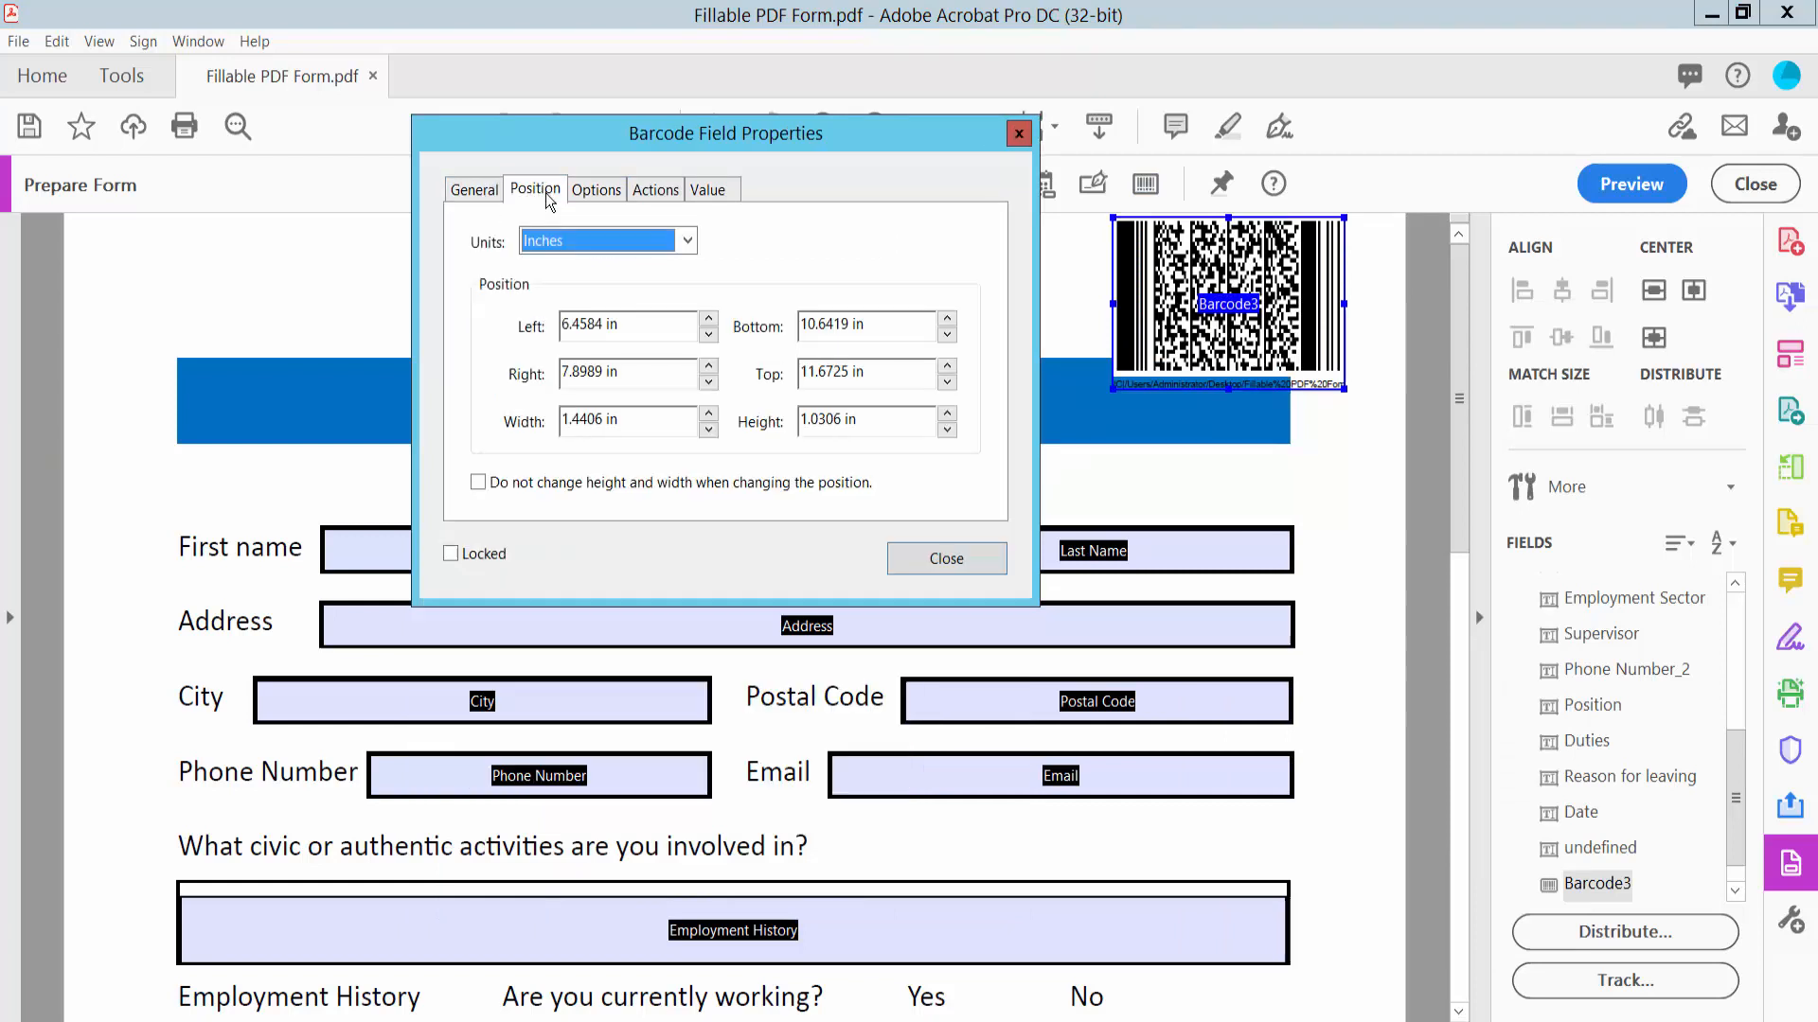
{"action": "mouse_move", "coordinate": [655, 205]}
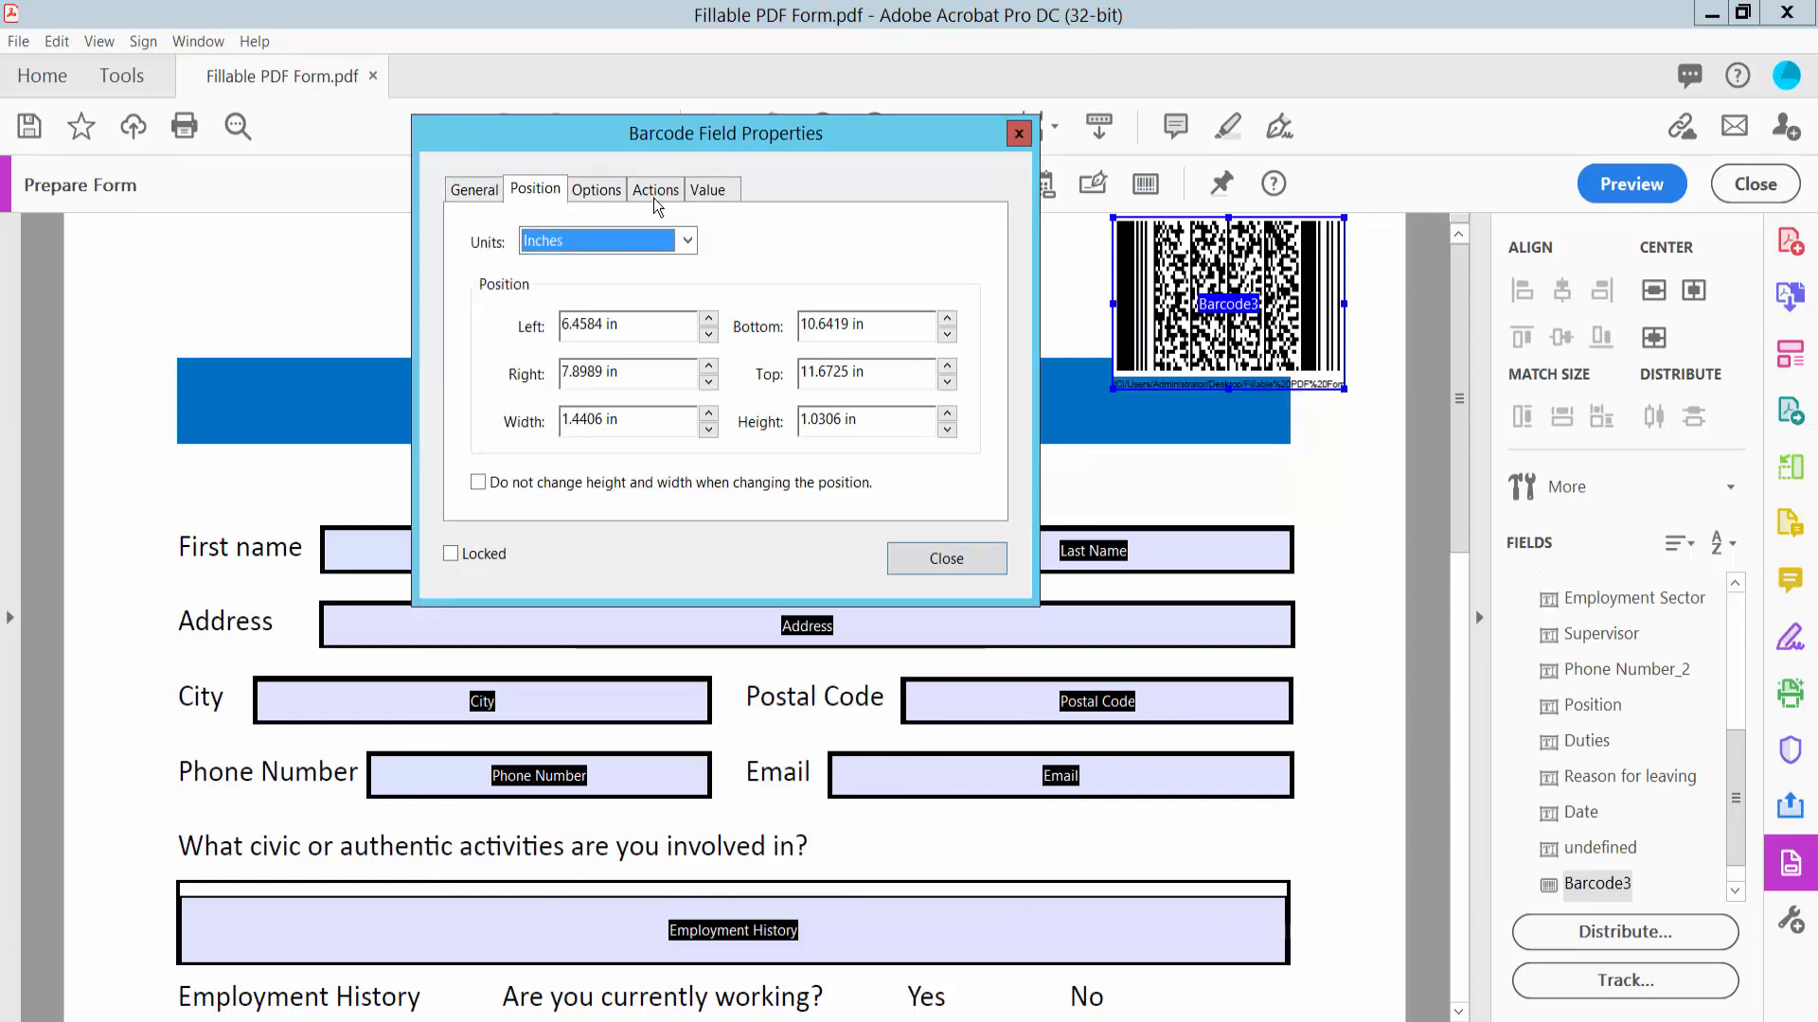
{"action": "left_click", "coordinate": [595, 189]}
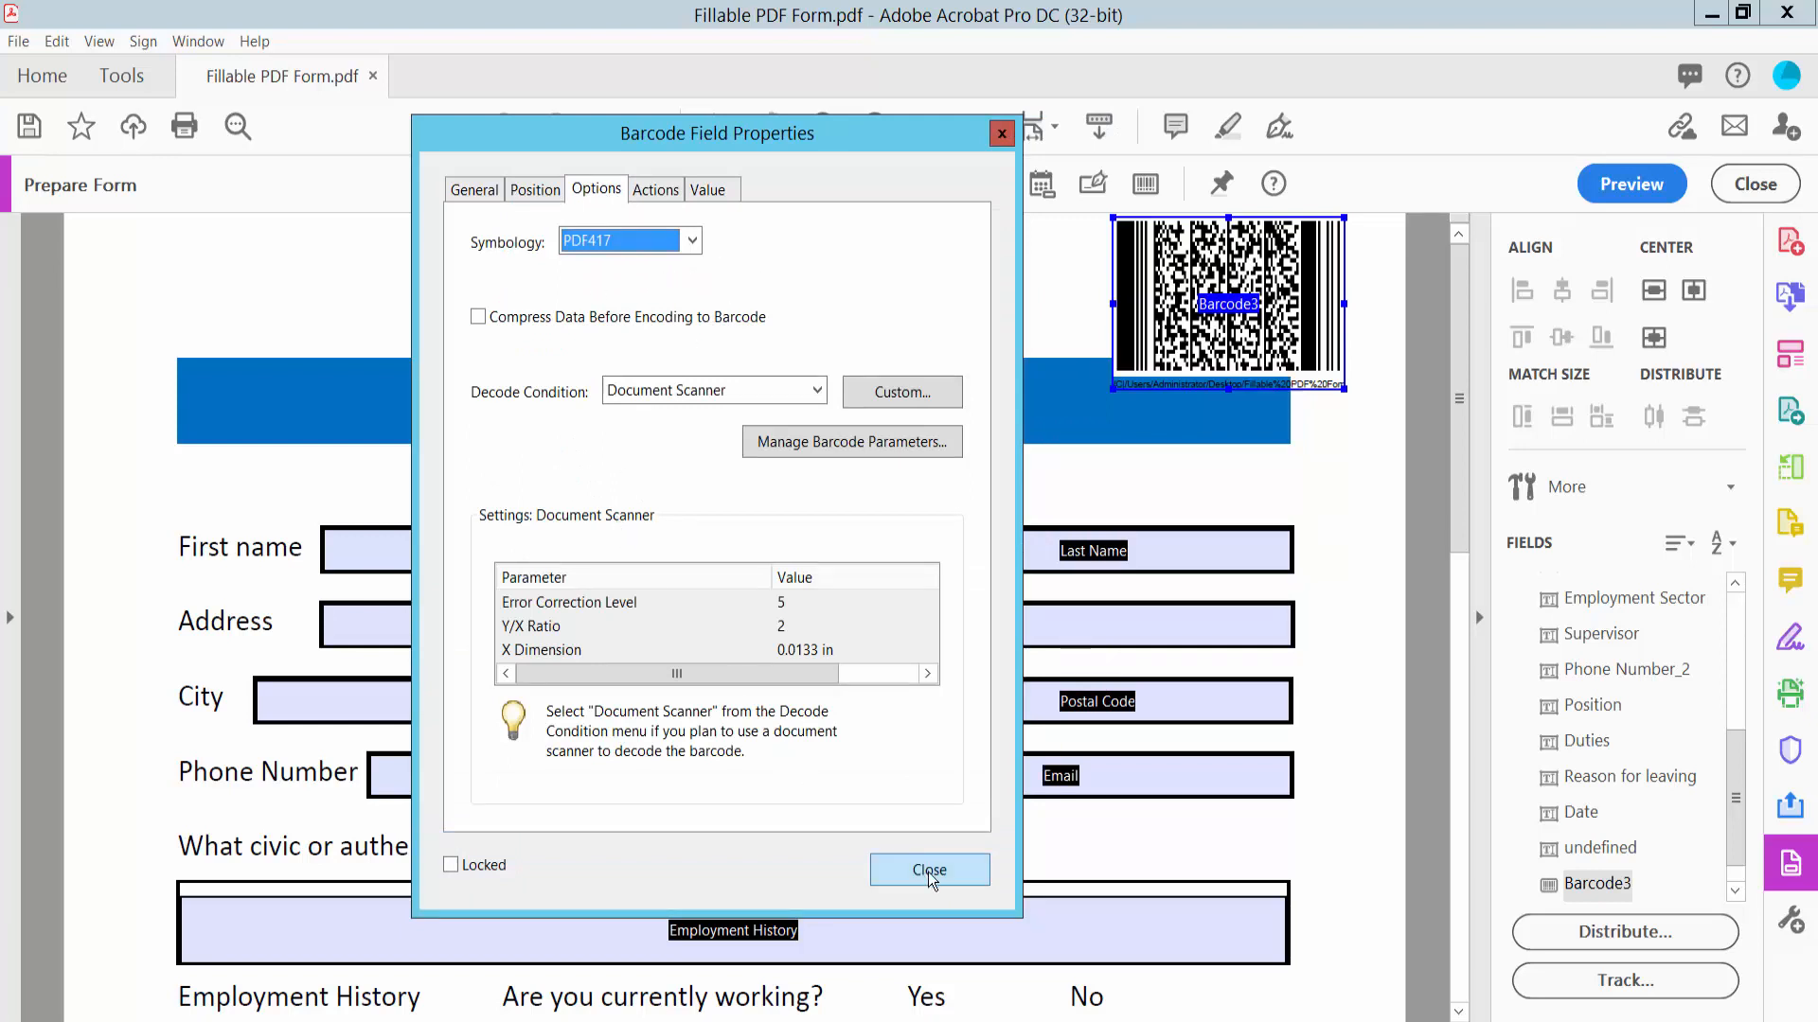
{"action": "left_click", "coordinate": [929, 871]}
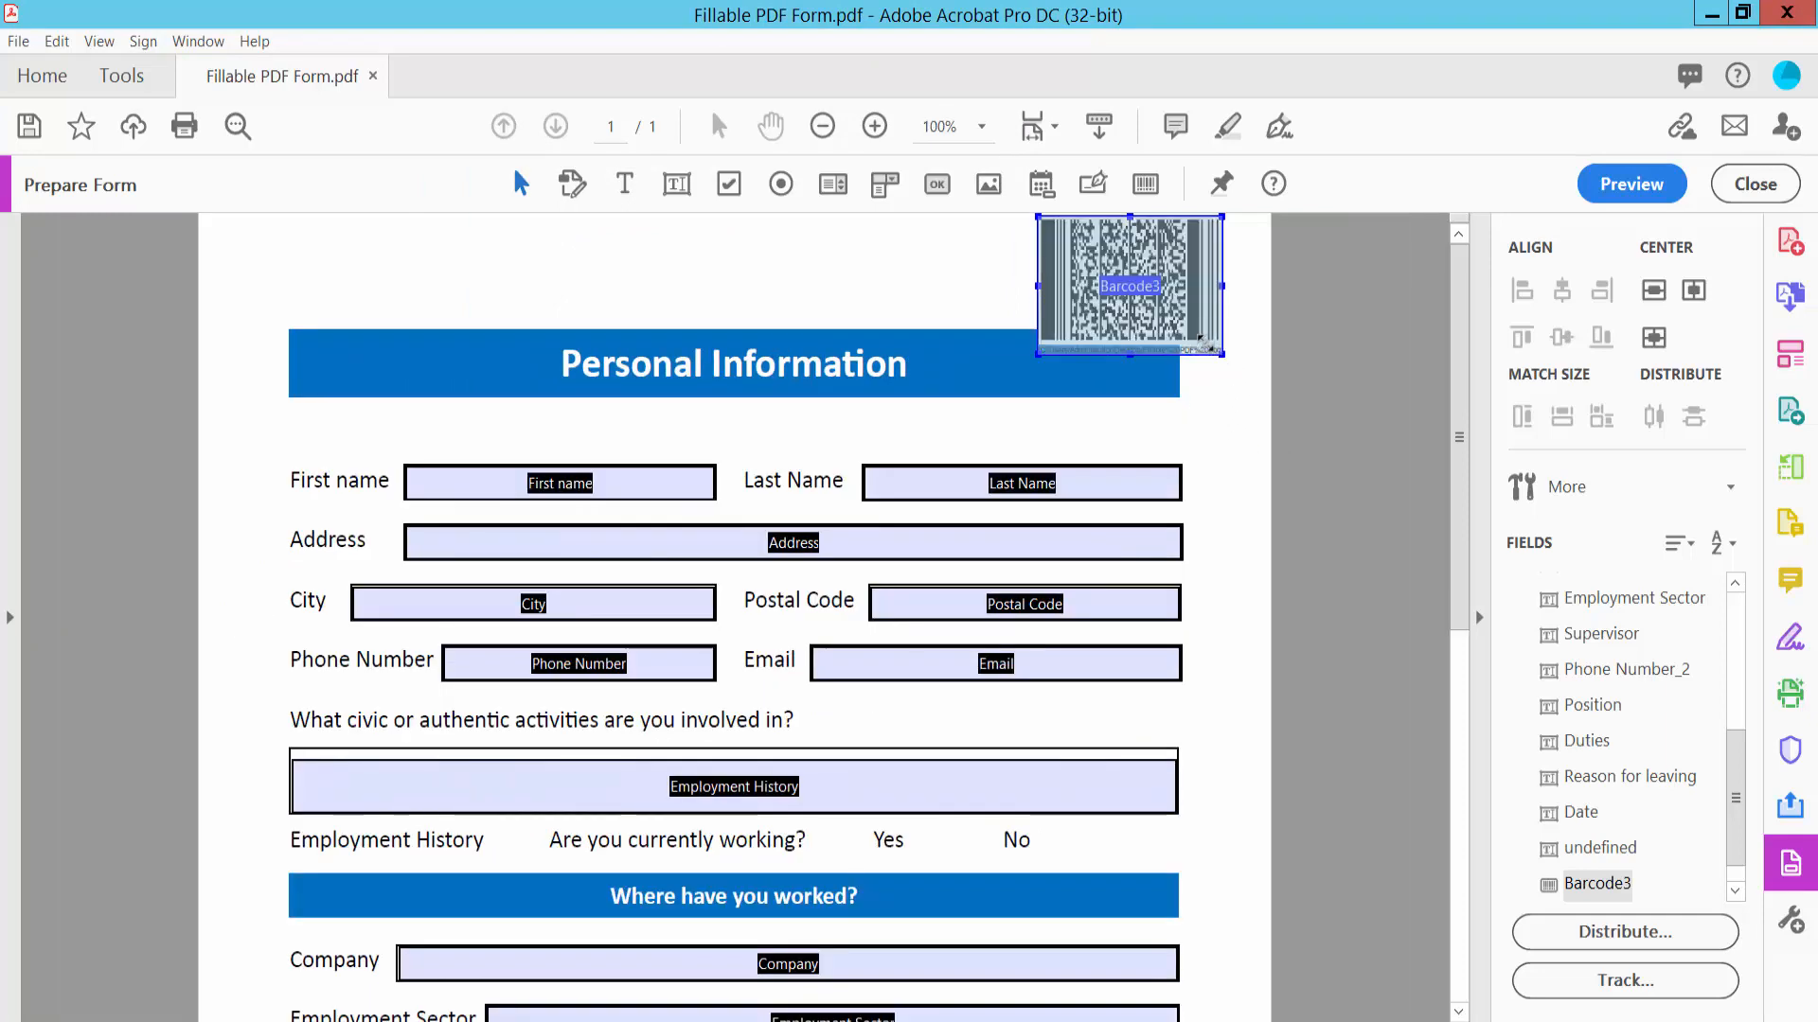
{"action": "left_click", "coordinate": [1754, 183]}
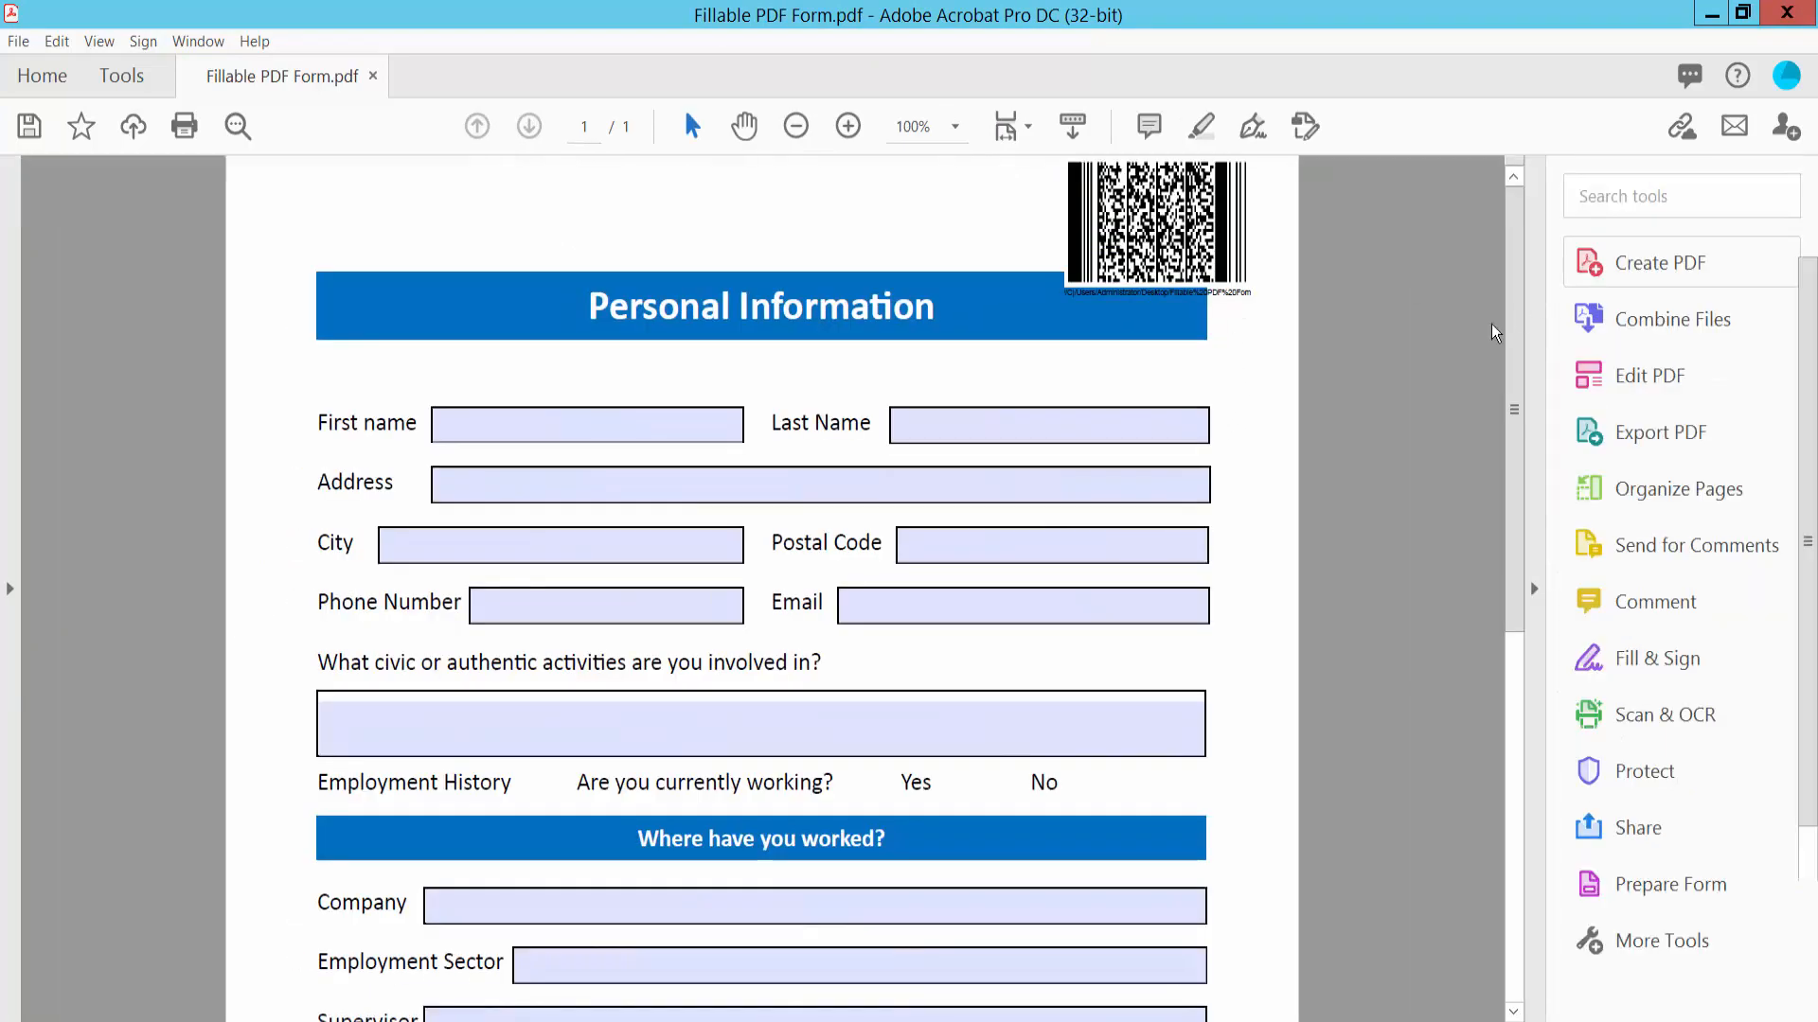
{"action": "left_click", "coordinate": [796, 126]}
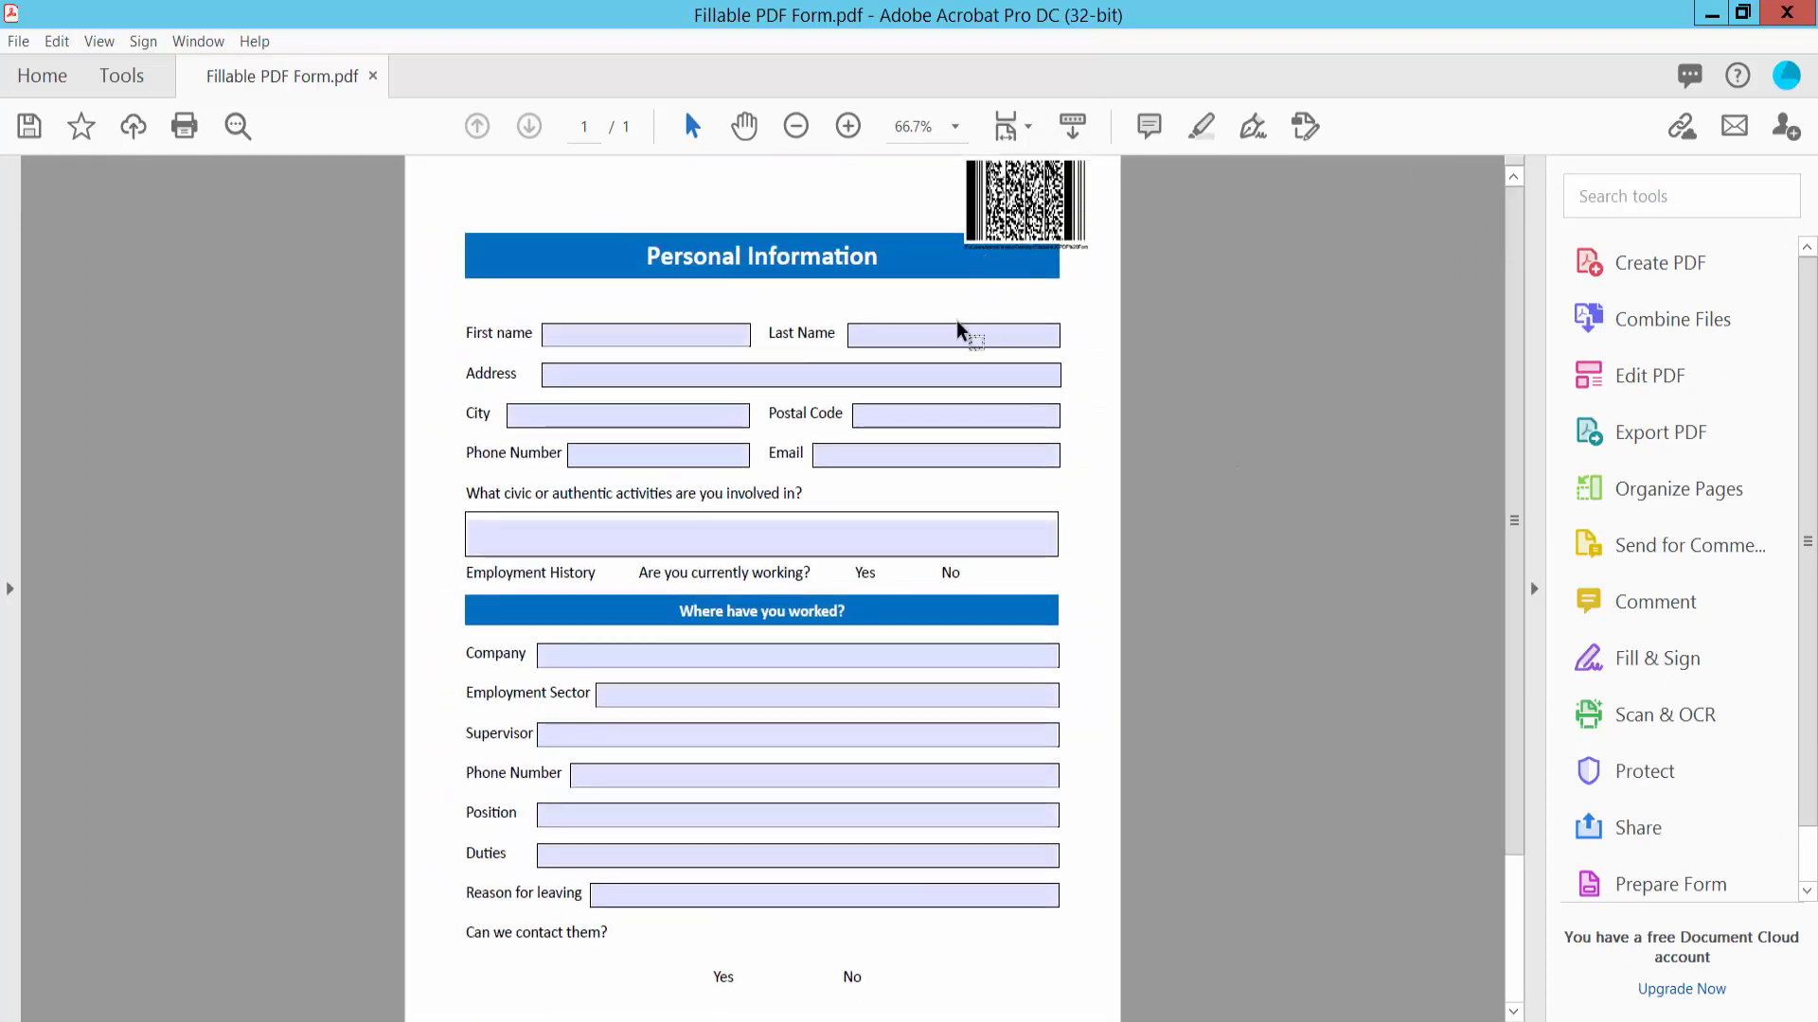
Step: Open the File menu to reach Save As
{"action": "left_click", "coordinate": [17, 41]}
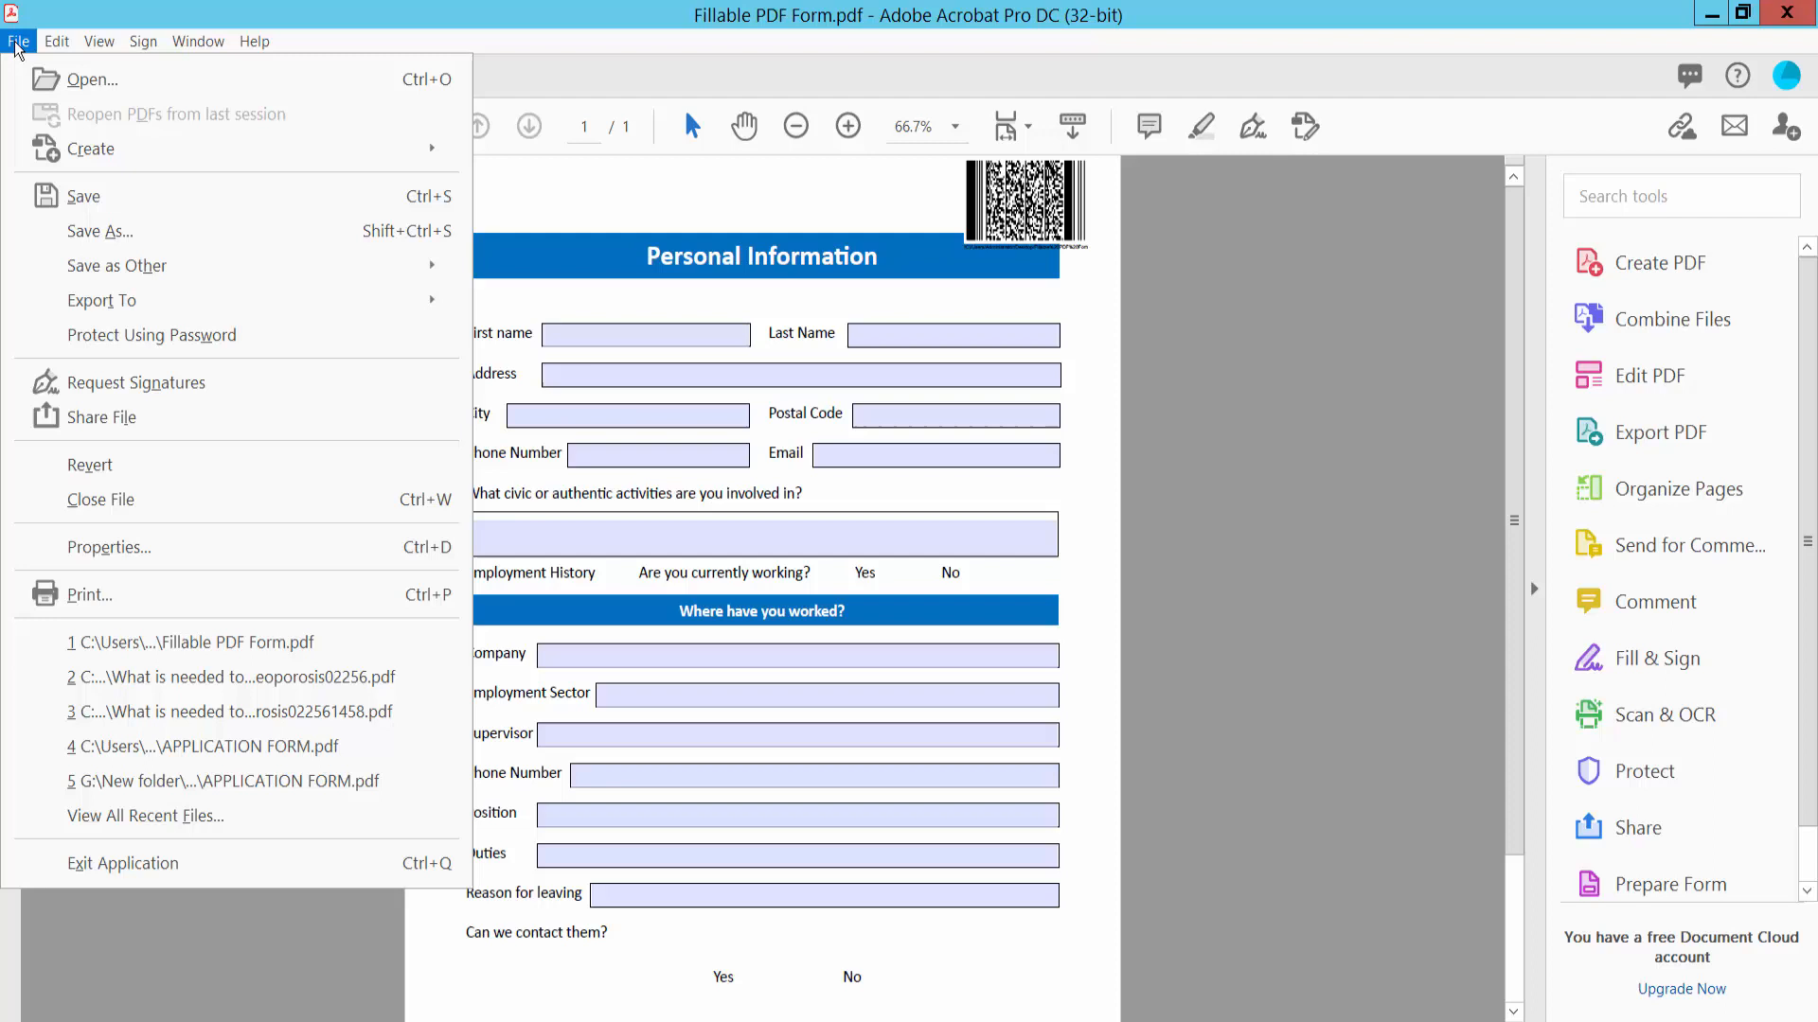
{"action": "mouse_move", "coordinate": [99, 231]}
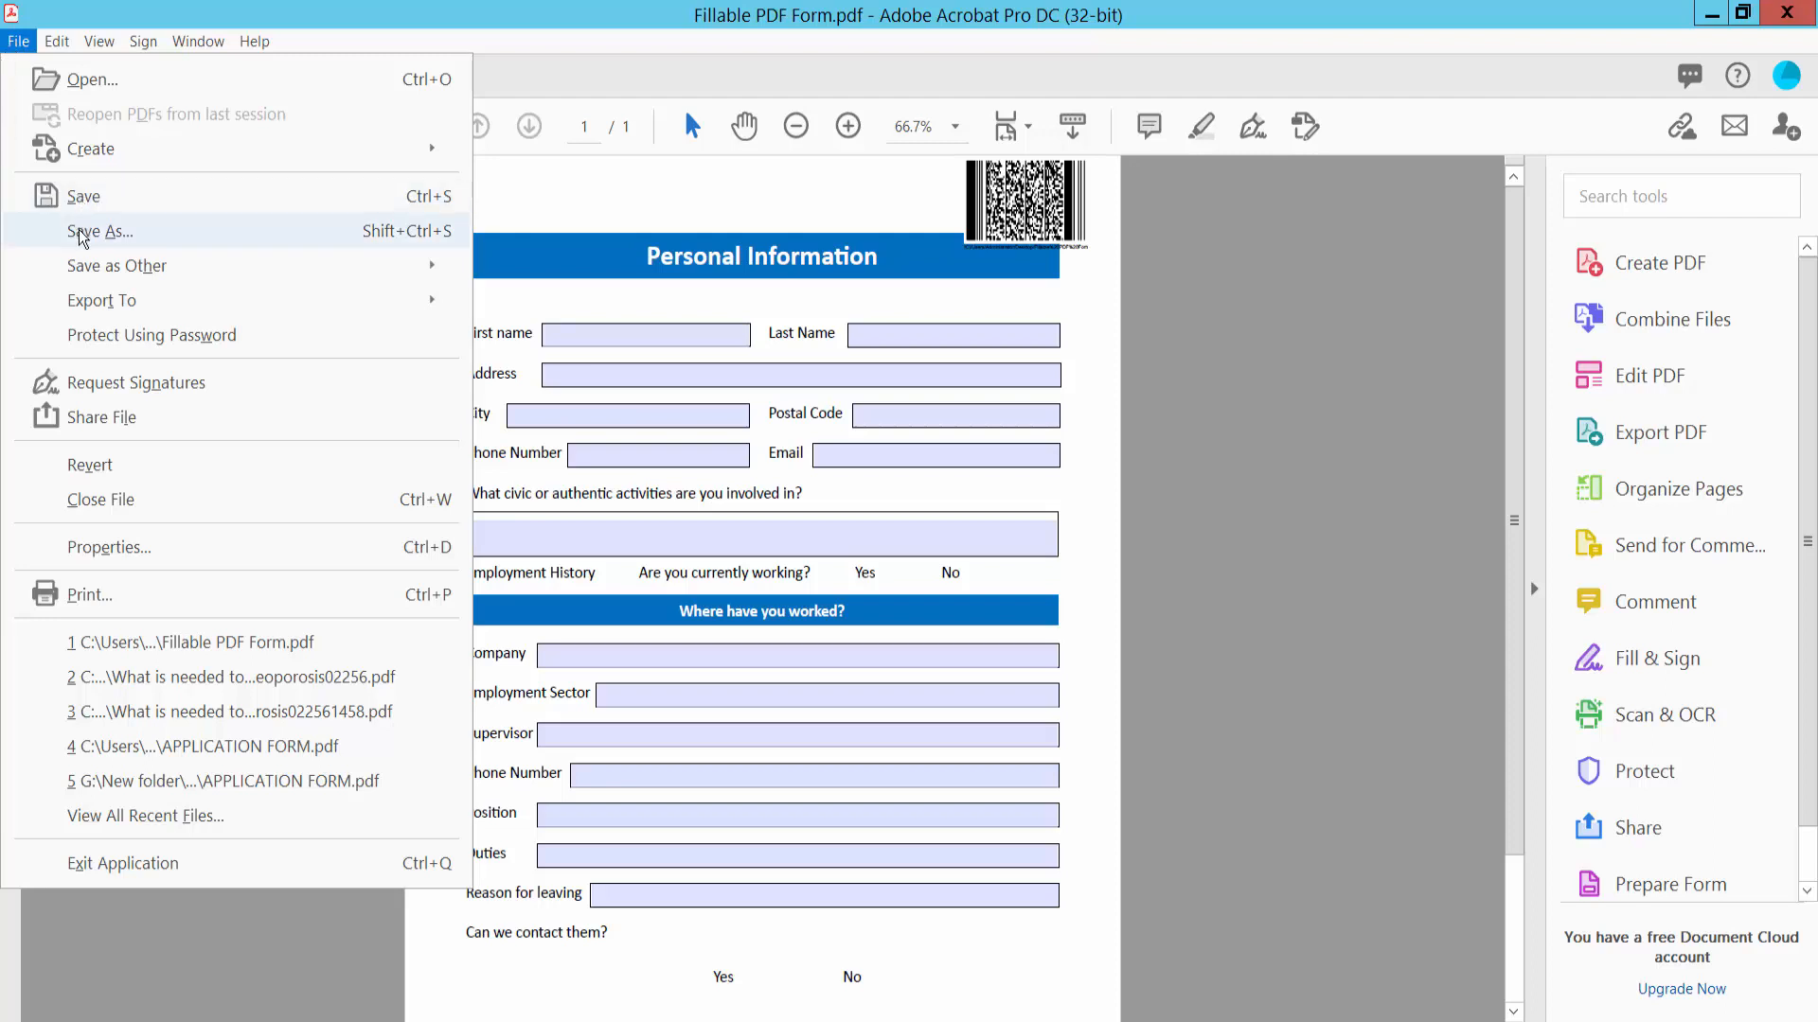